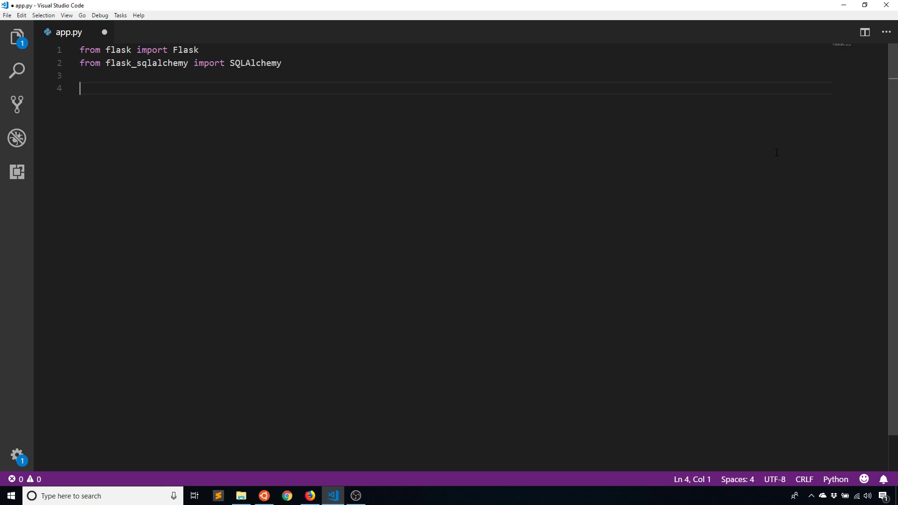
- Create app = Flask(__name__) and set SQLALCHEMY_DATABASE_URI to 'sqlite:///database.db'
text(app = Flask(__name__)
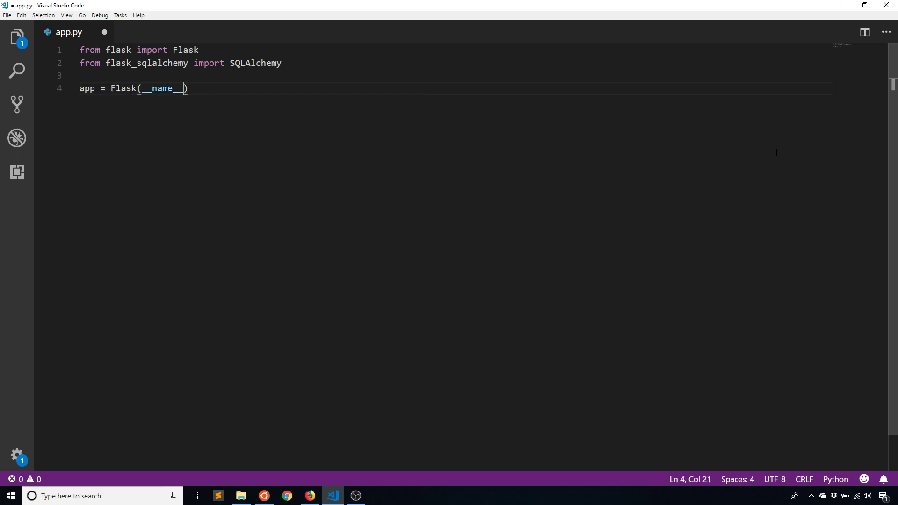
text(app.config)
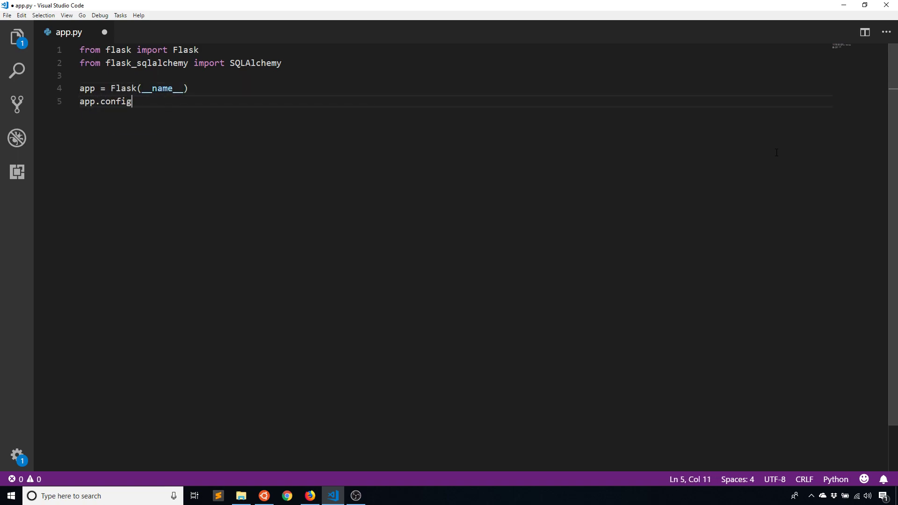
text(['SQLALCHEM'])
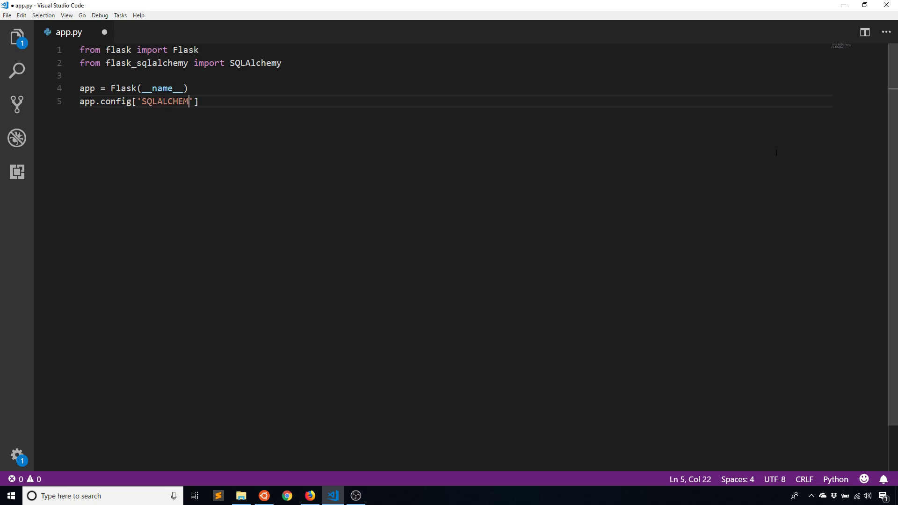
text(_DATABASE_UR)
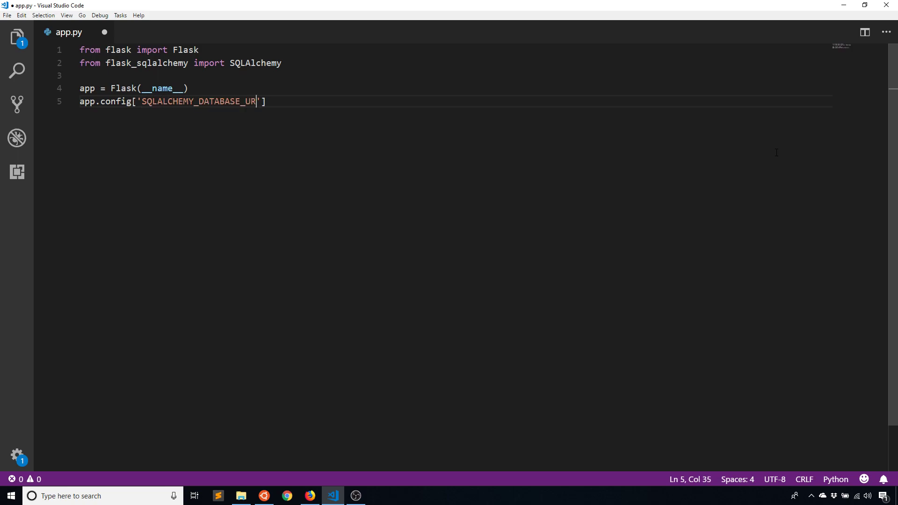
text(I'] = '')
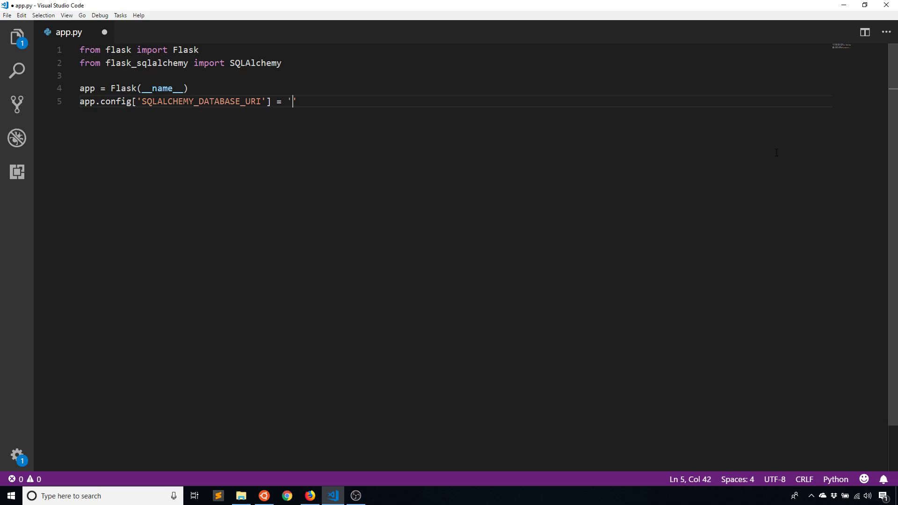
text(sqlite:)
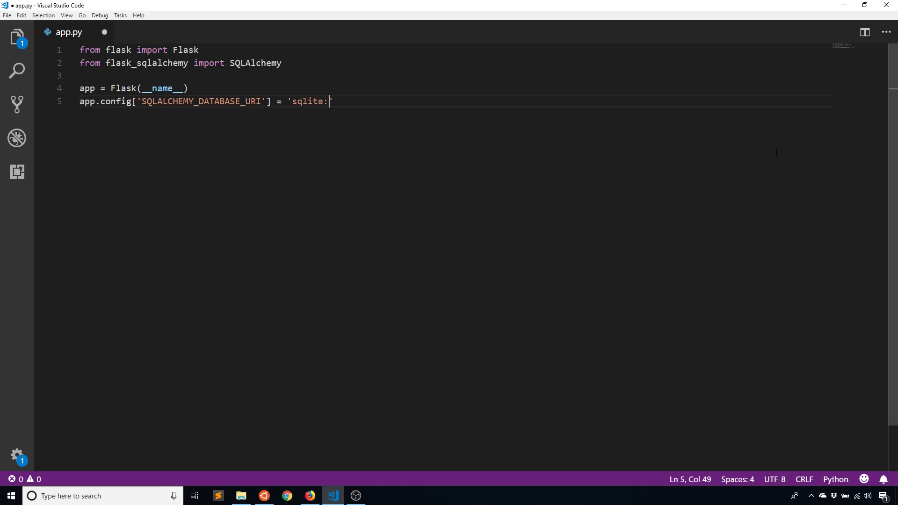
text(//dat)
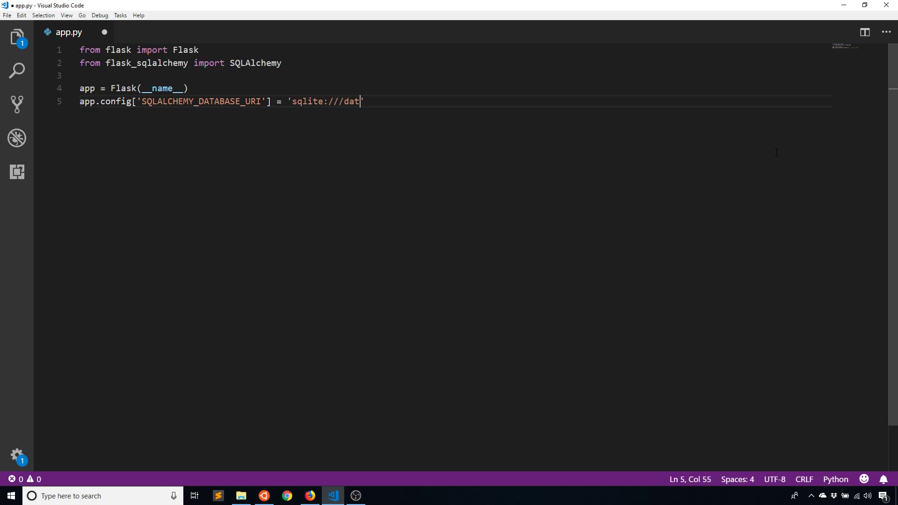
text(abase.db)
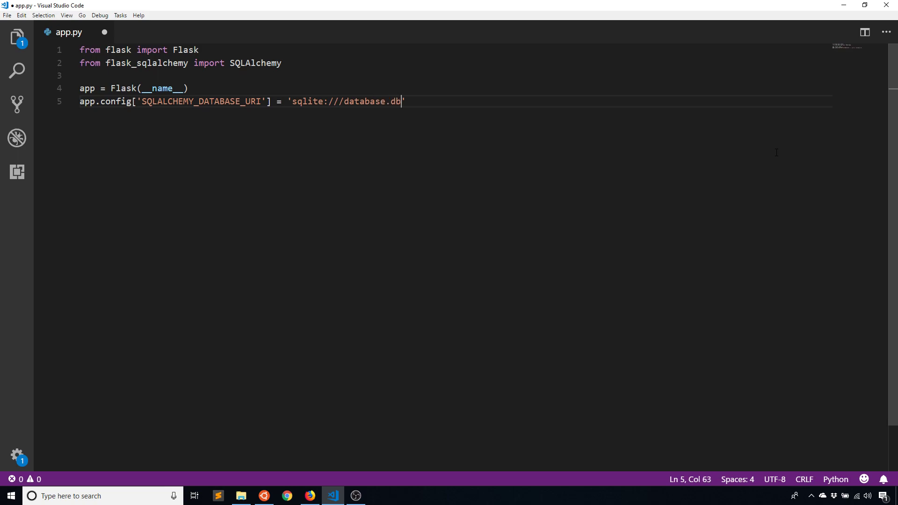
text(d)
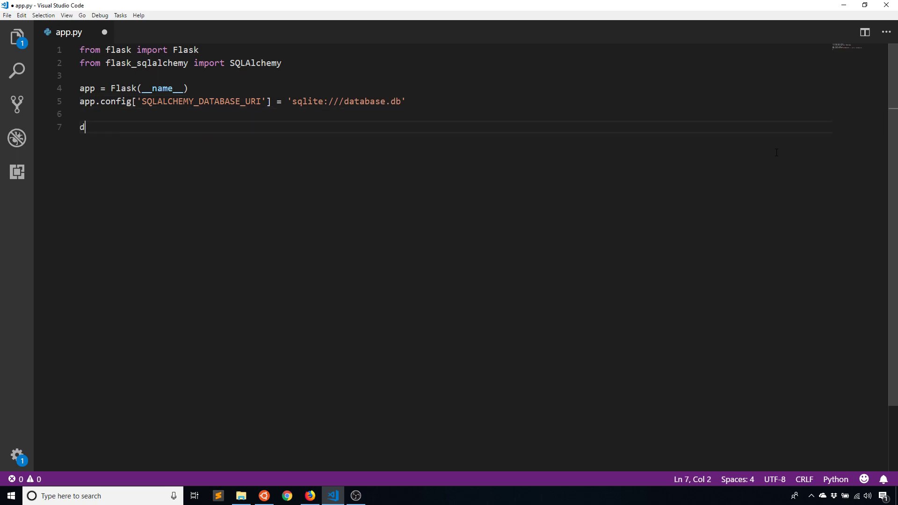
- Create the database object with db = SQLAlchemy(app)
text(b = SQLAlchemy)
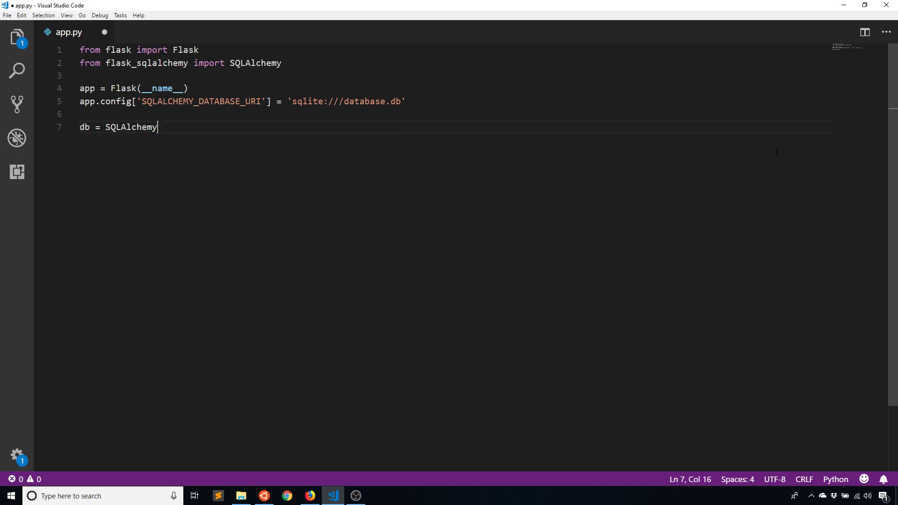
text((app))
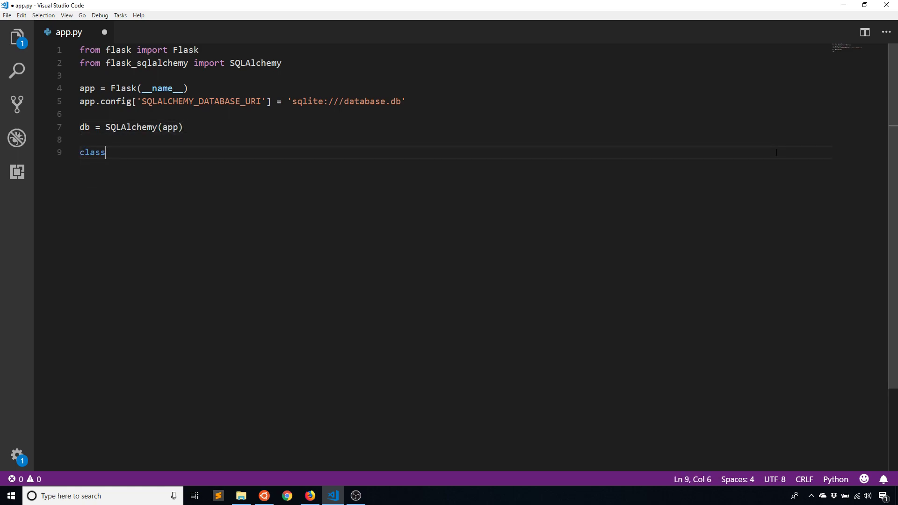
text(" ")
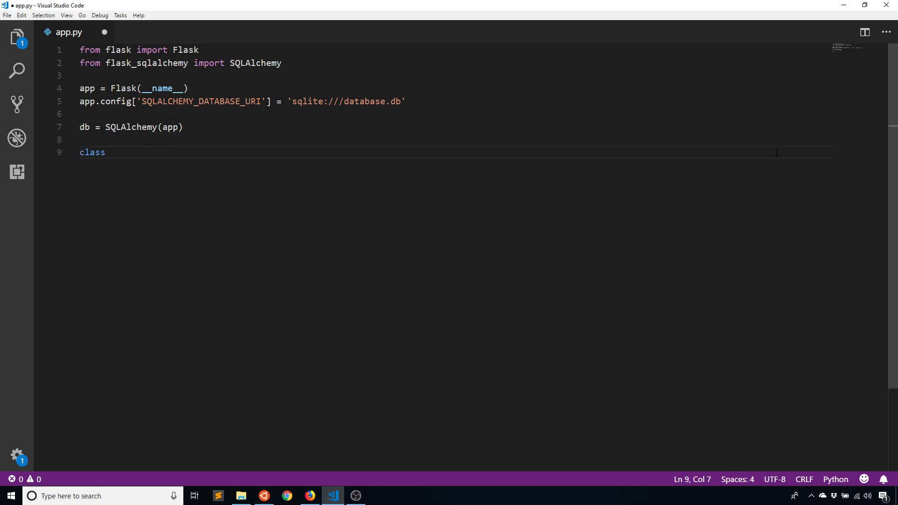
- Define class User(db.Model) with an Integer primary-key id and a String(50) name column
text(User(db.Model):)
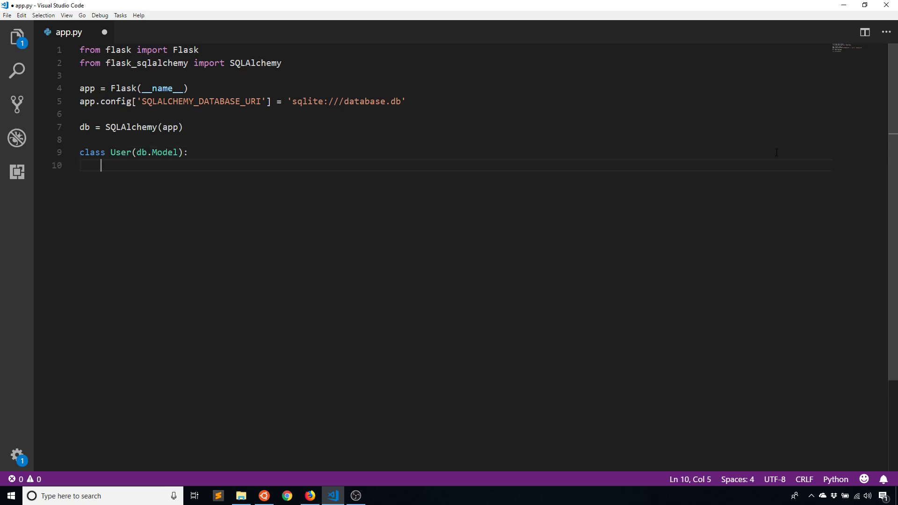
text(id = db.Column(db.Inte)
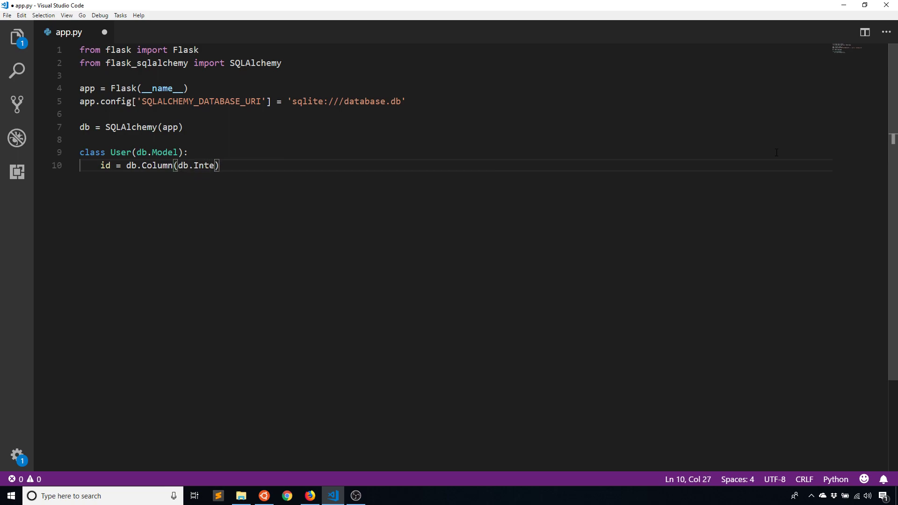
text(ger, primary_key=rt)
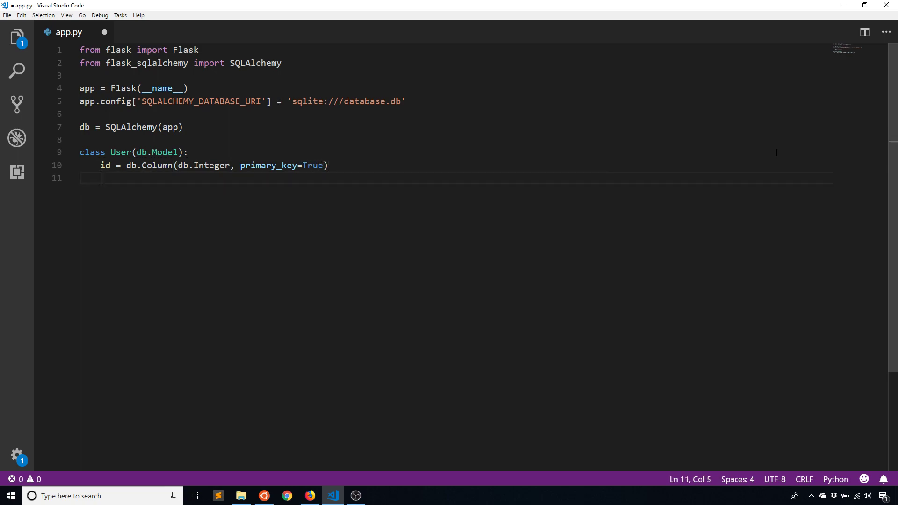
text(name = db.Column(db.String(50)
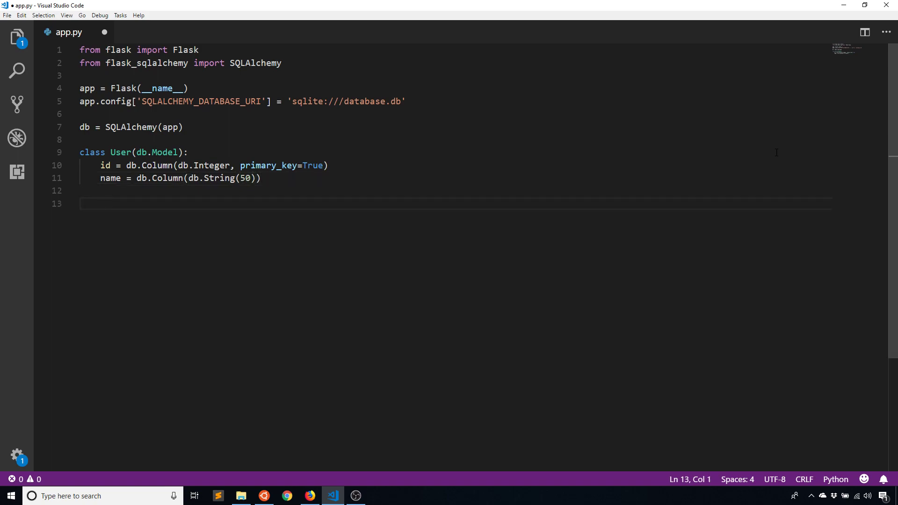
text(@app.route('/)
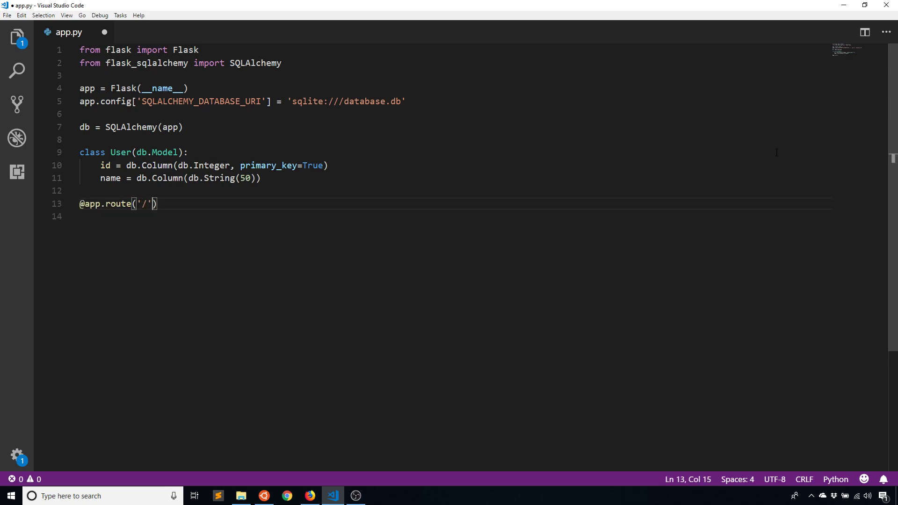
text(getname)
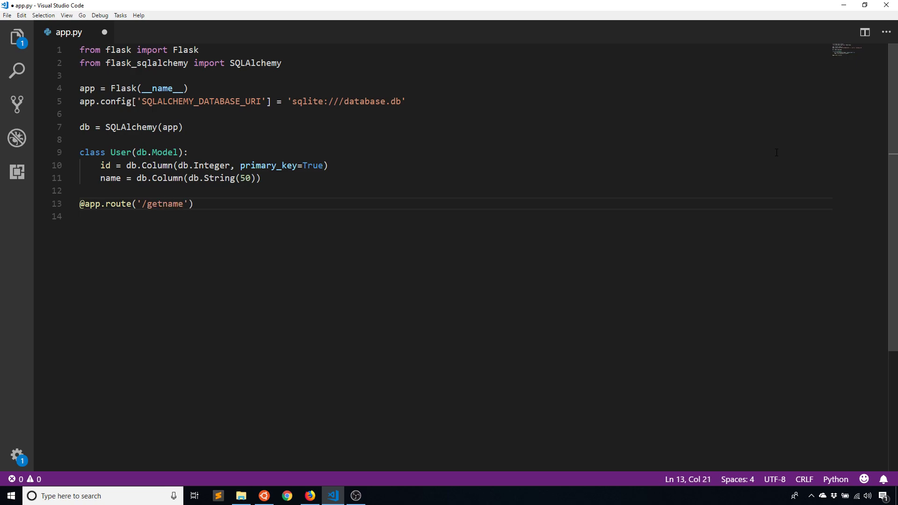
text(/<int:)
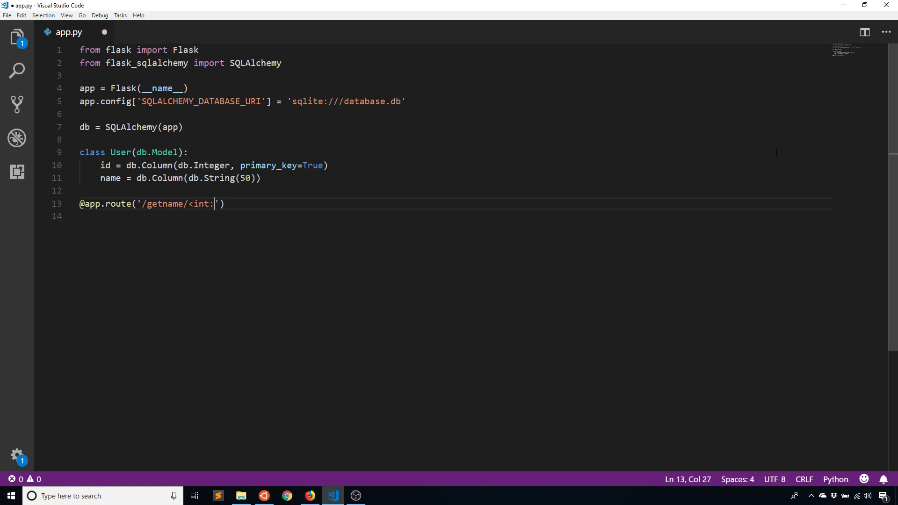
text(user_id)
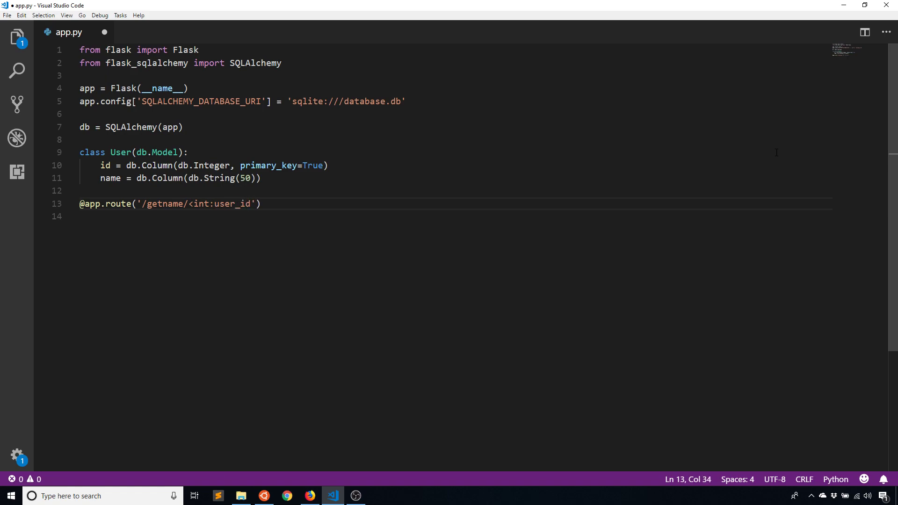
text(>)
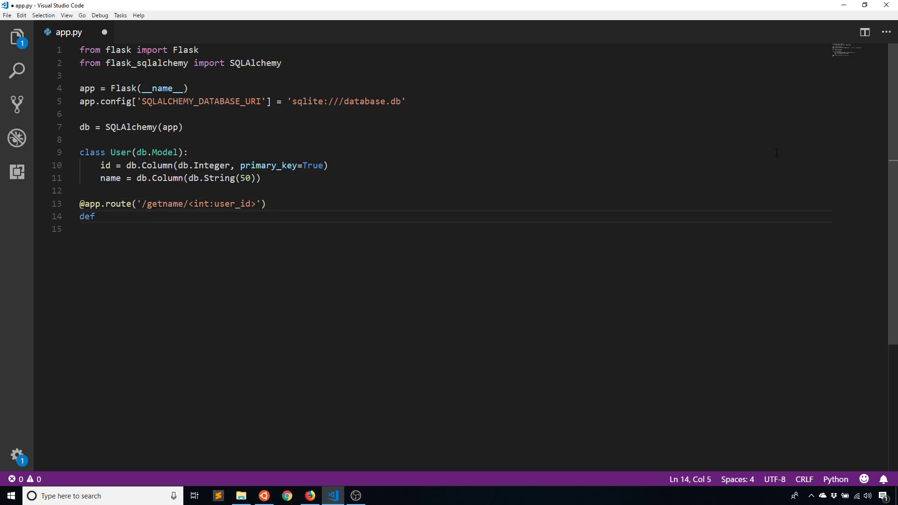
- Define getname(user_id) returning 'Name: {}'.format('Anthony') as a placeholder
text(getname())
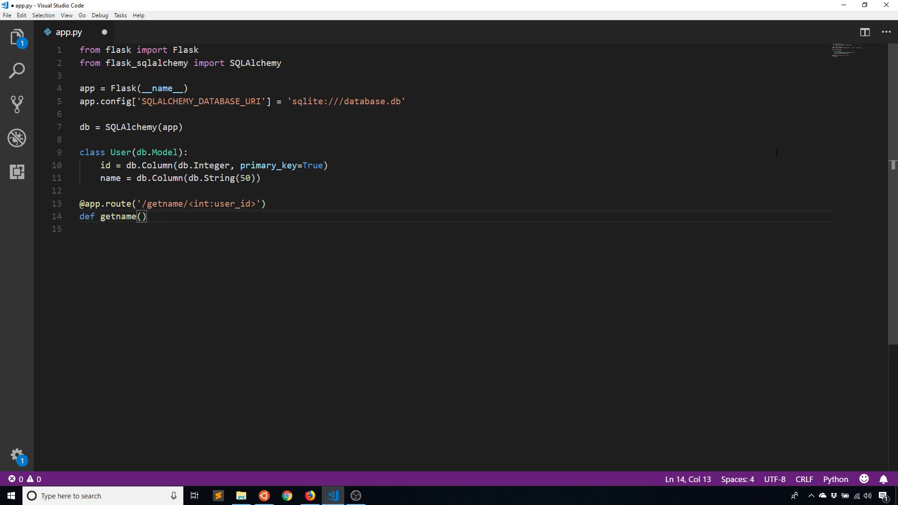
text(user_id)
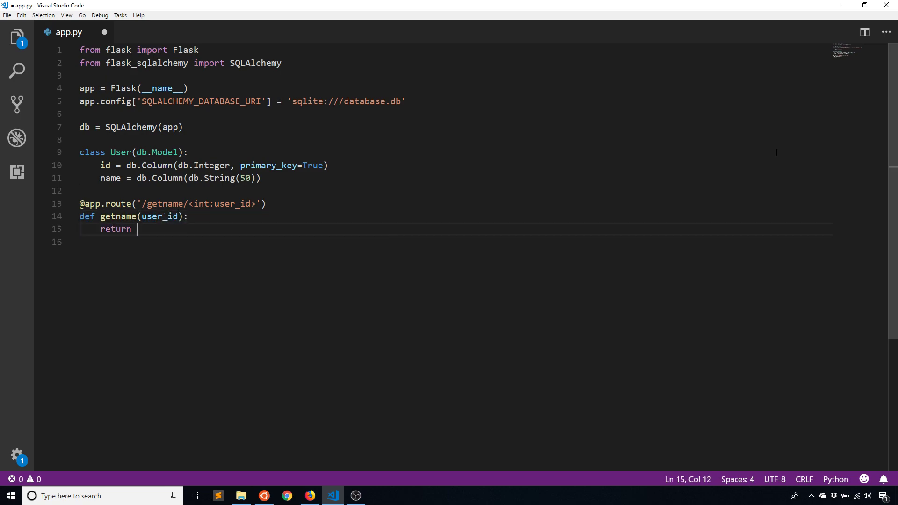
text('')
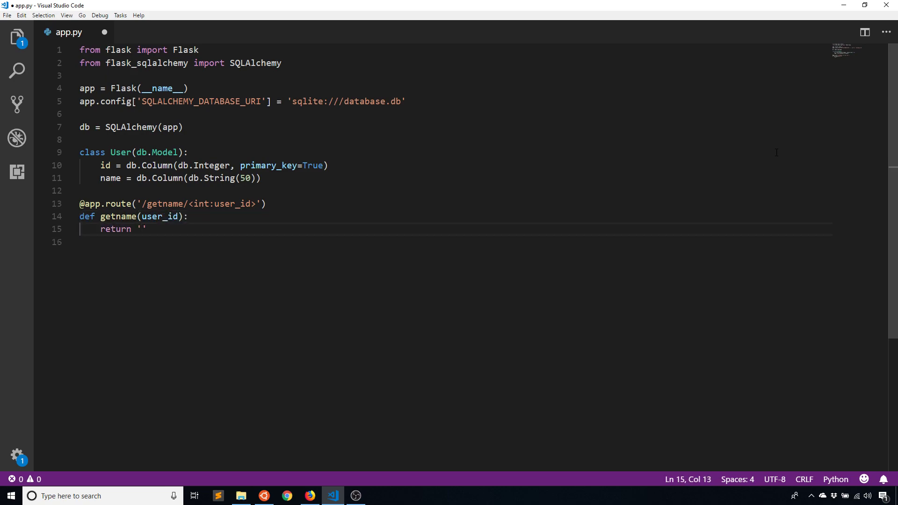
text(Name: {)
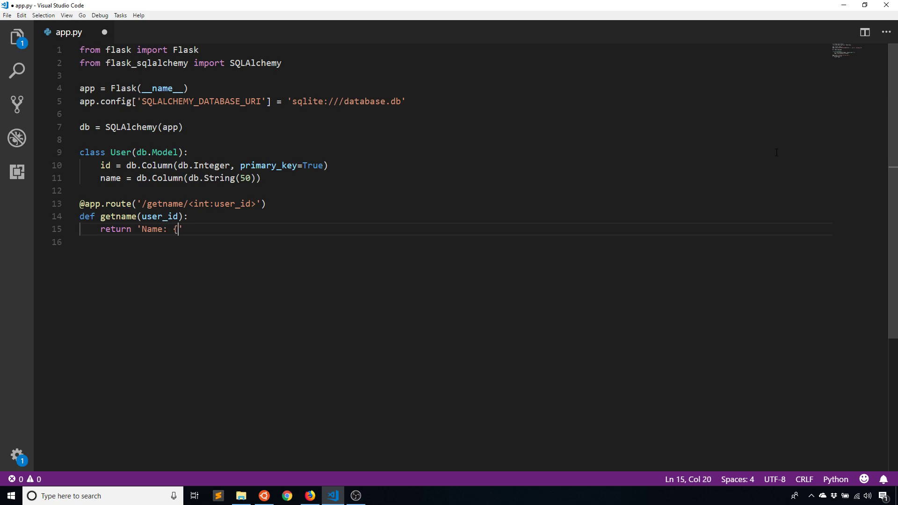
text(}'.format)
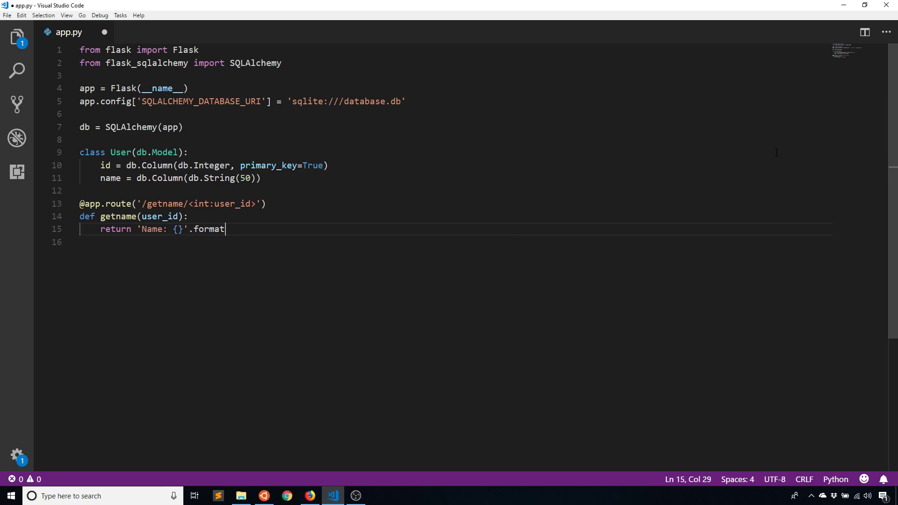
text(('Anthony'))
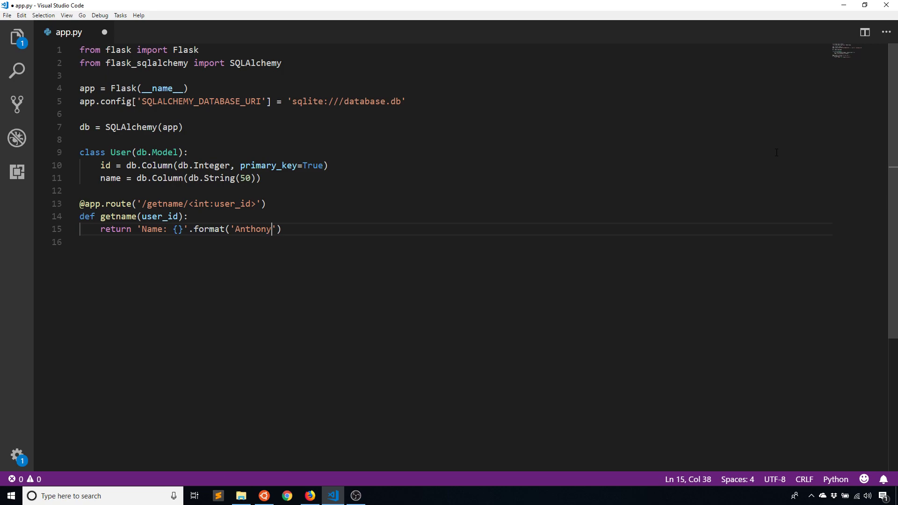
- End app.py with if __name__ == '__main__': app.run(debug=True)
text(if)
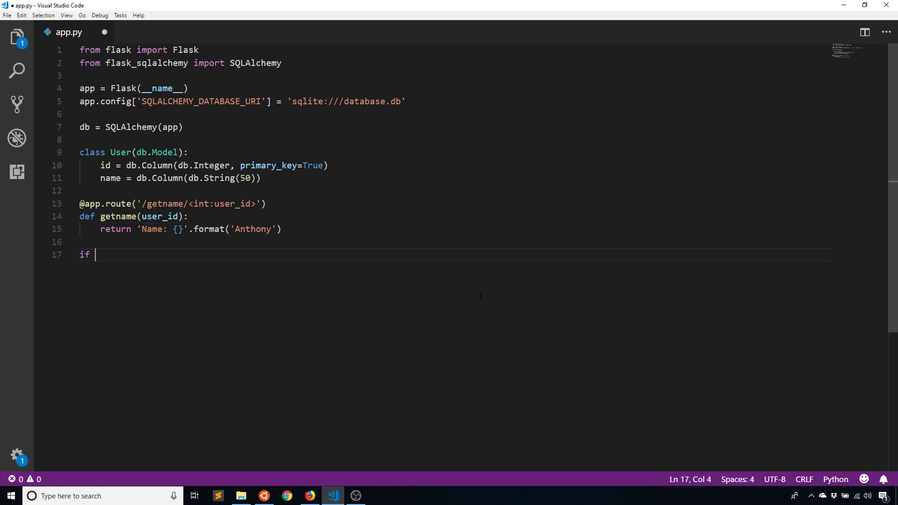
text(__name__ ==)
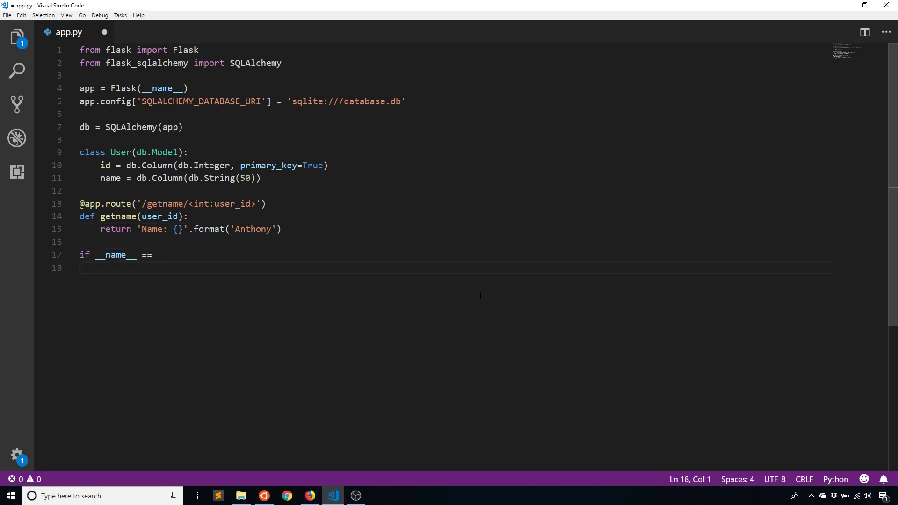
text('__')
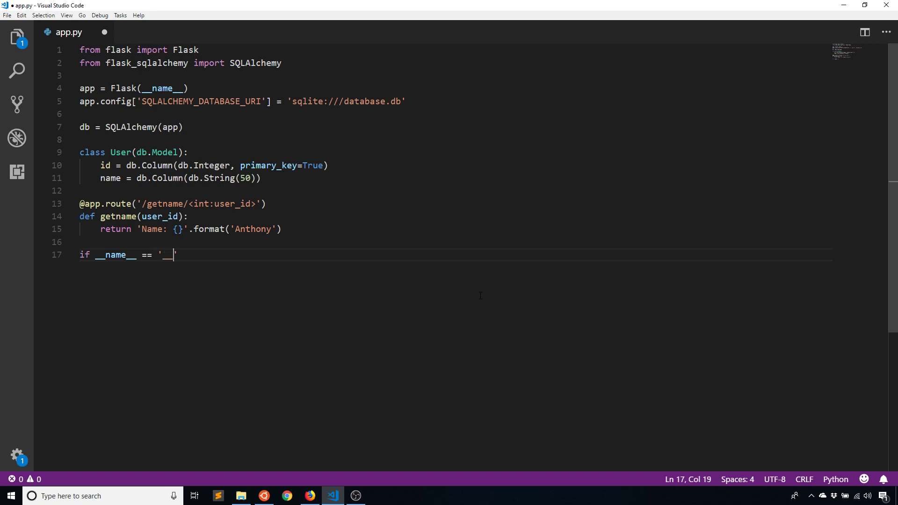
text(main__':)
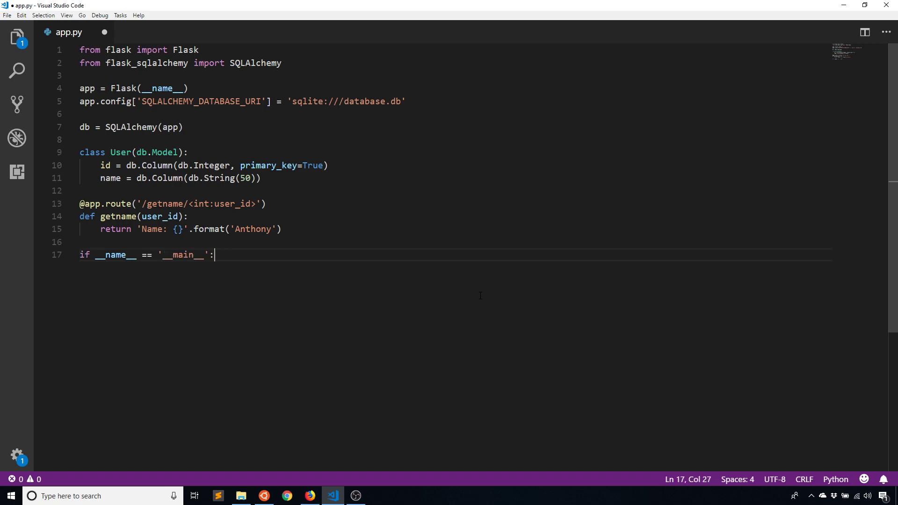
text(app.run(debug=)
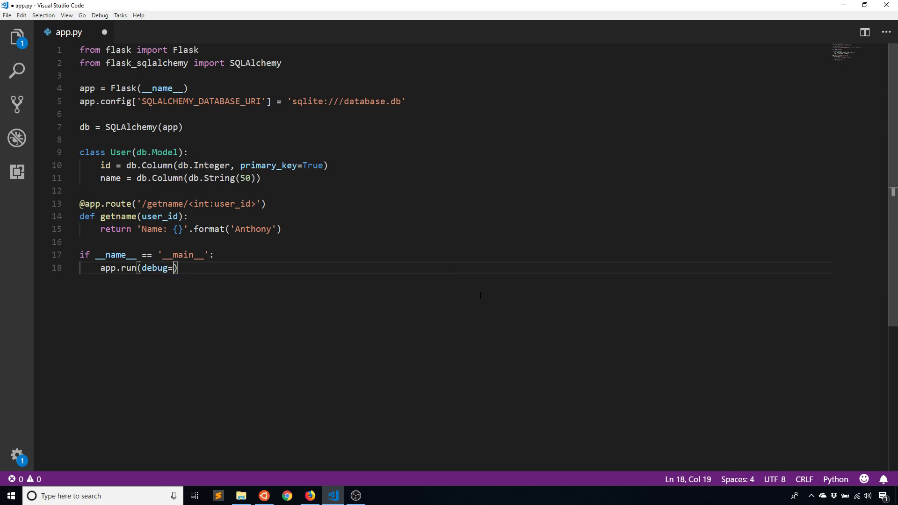
text(True)
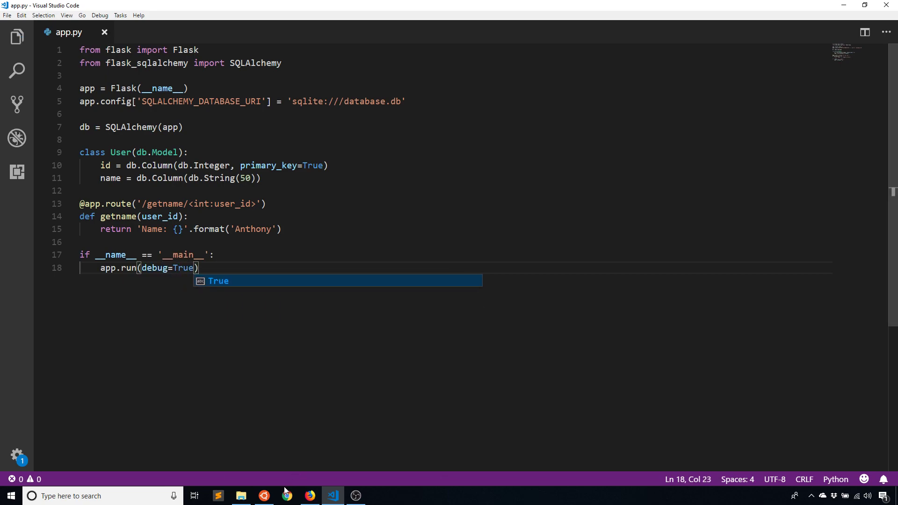
- Run python app.py in the terminal and try 127.0.0.1:5000/getname in Firefox, getting a 404
click(264, 496)
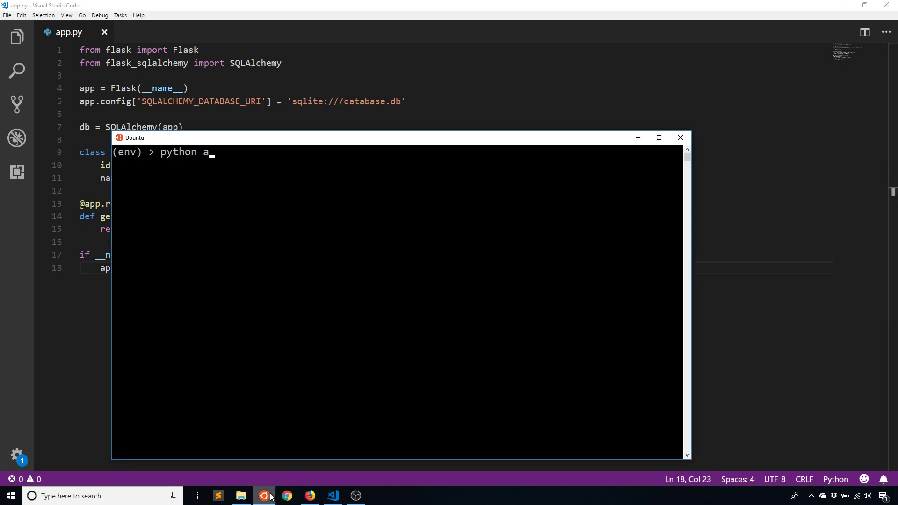
text(pp.py)
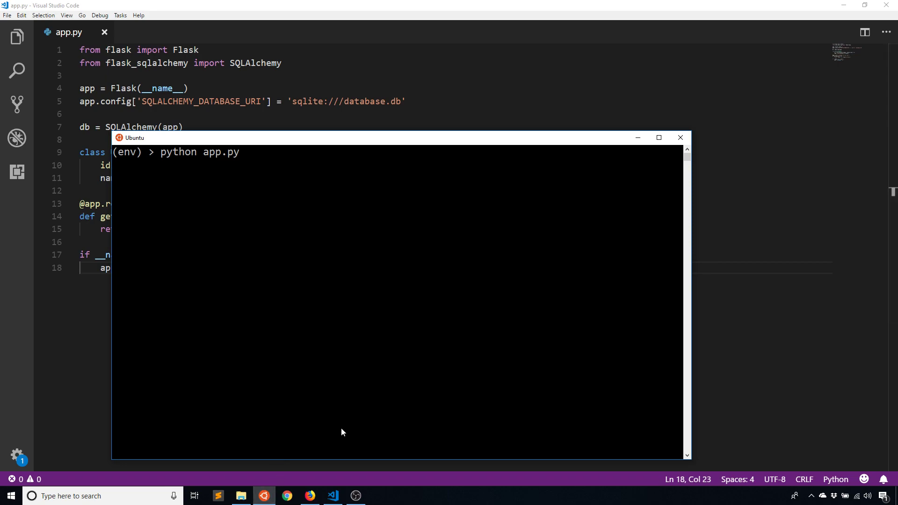
mouse_move(329, 449)
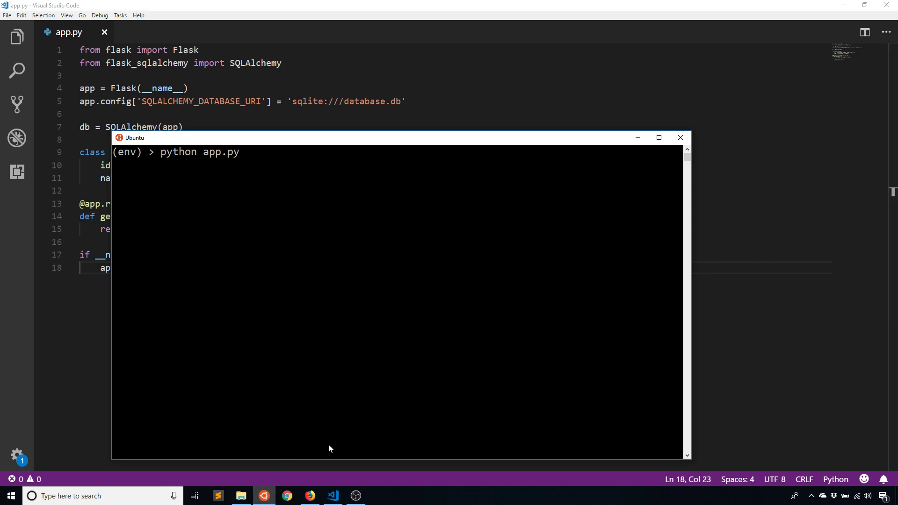
click(309, 496)
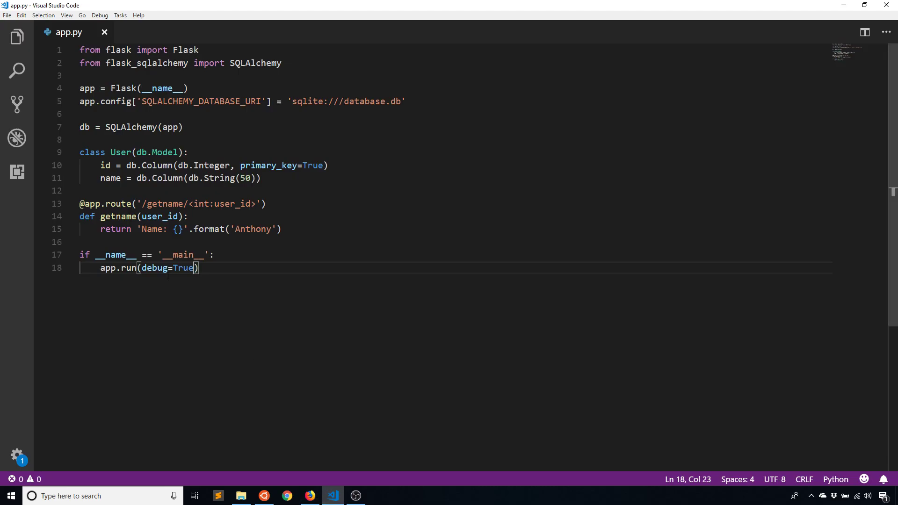
click(309, 496)
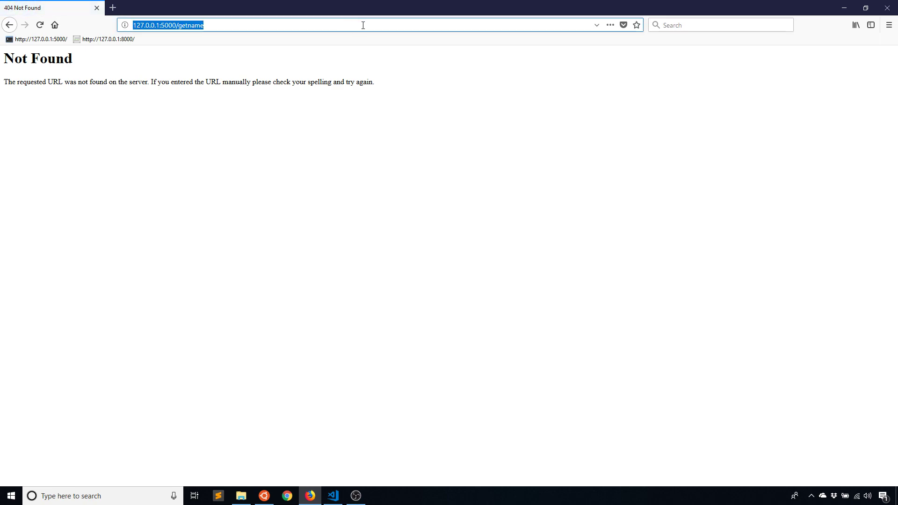
click(332, 495)
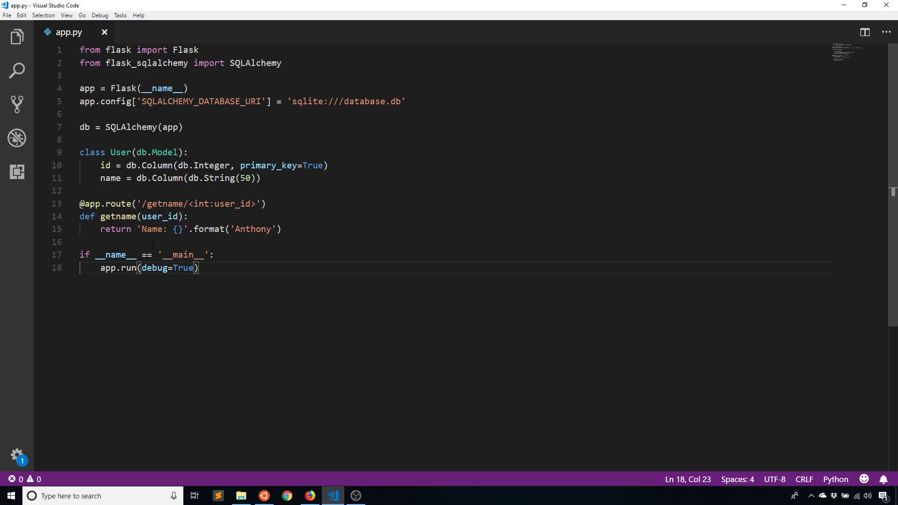
- Wrap the returned Name string in <h1> tags and confirm /getname/1 shows the heading
text(<h)
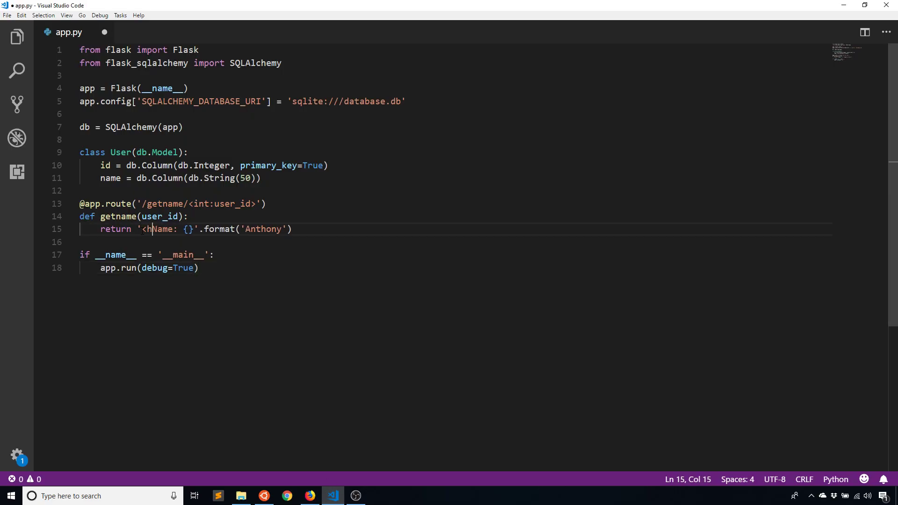
text(1>)
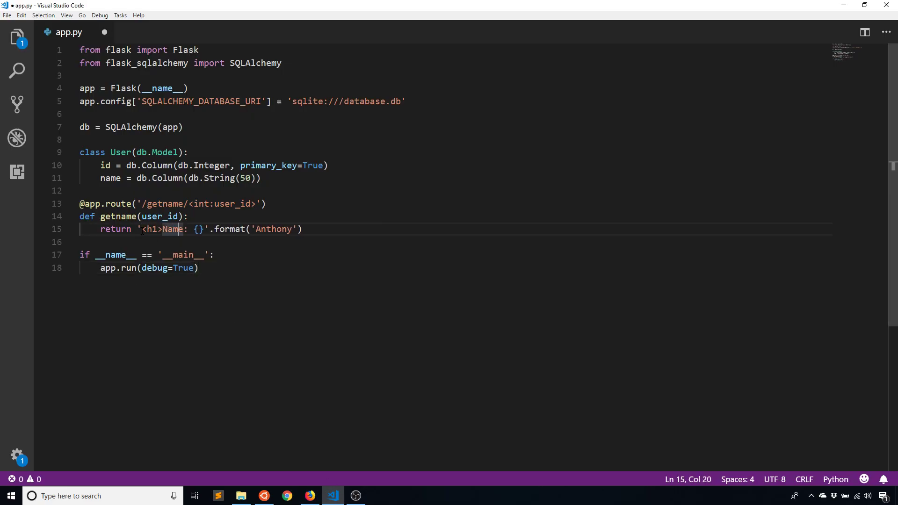
text(</h1>)
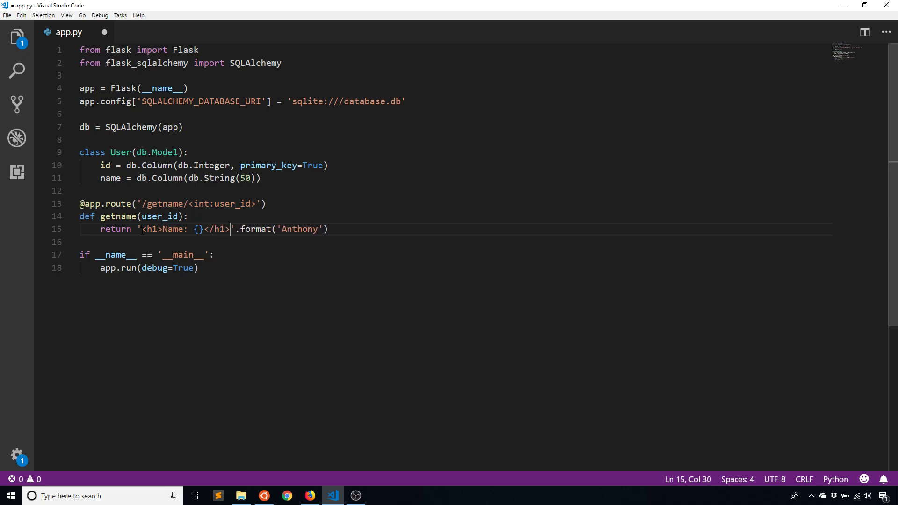
click(309, 496)
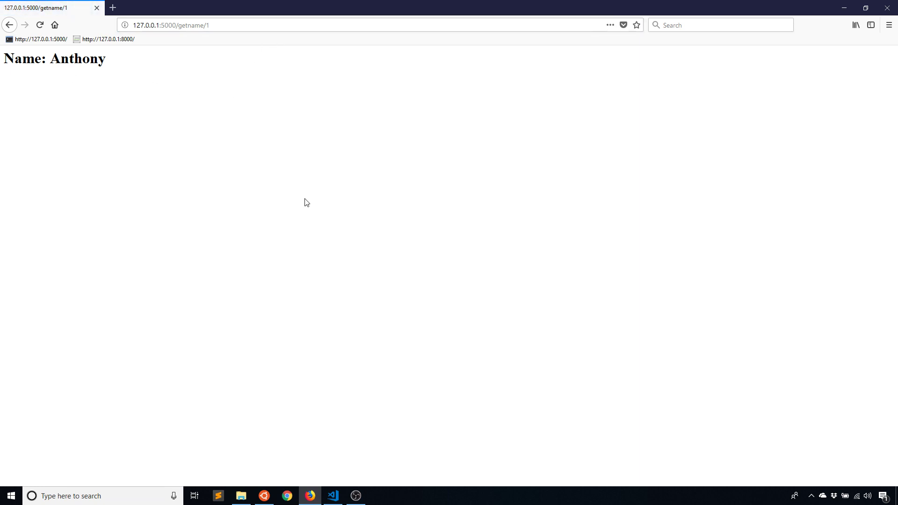
click(332, 496)
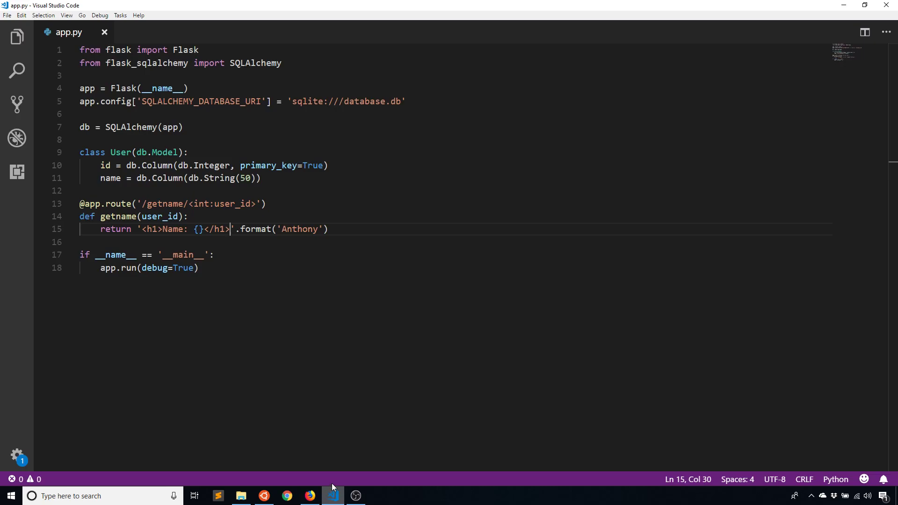
- Start a Python shell in the terminal and import db and User from app
click(263, 496)
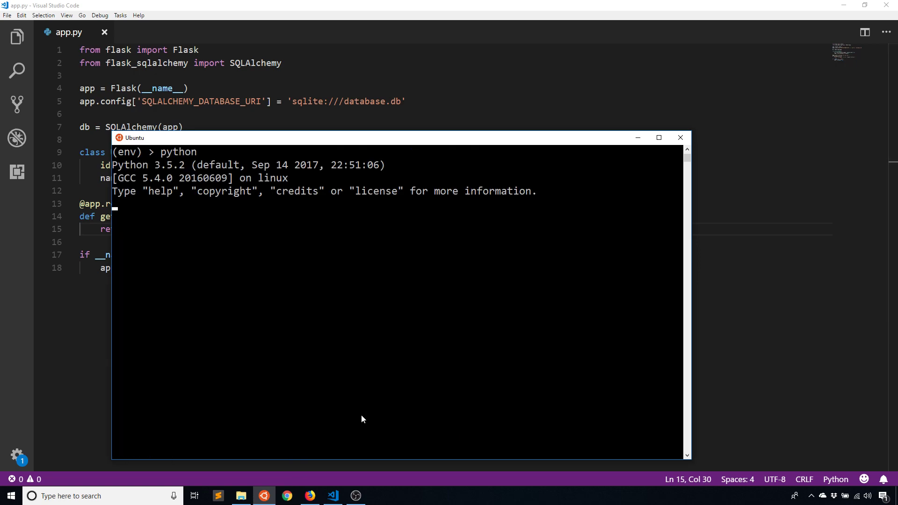
text(from)
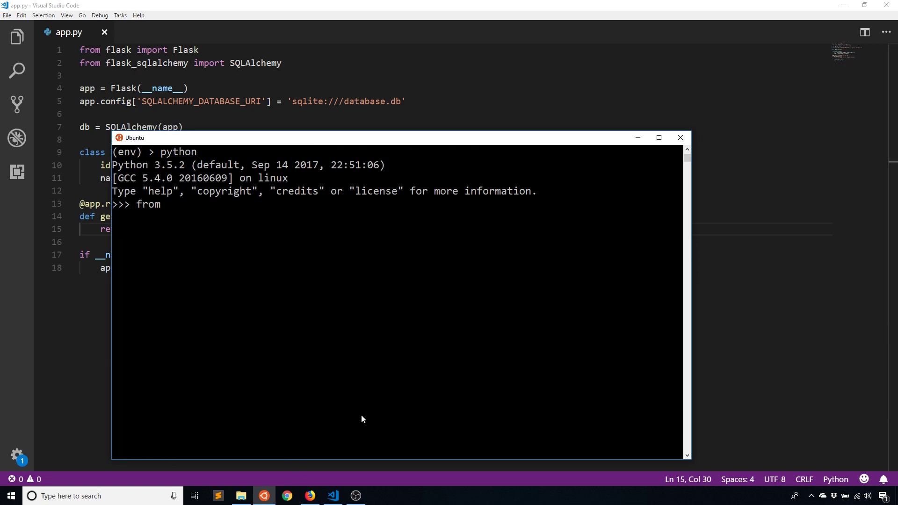
text(app import db)
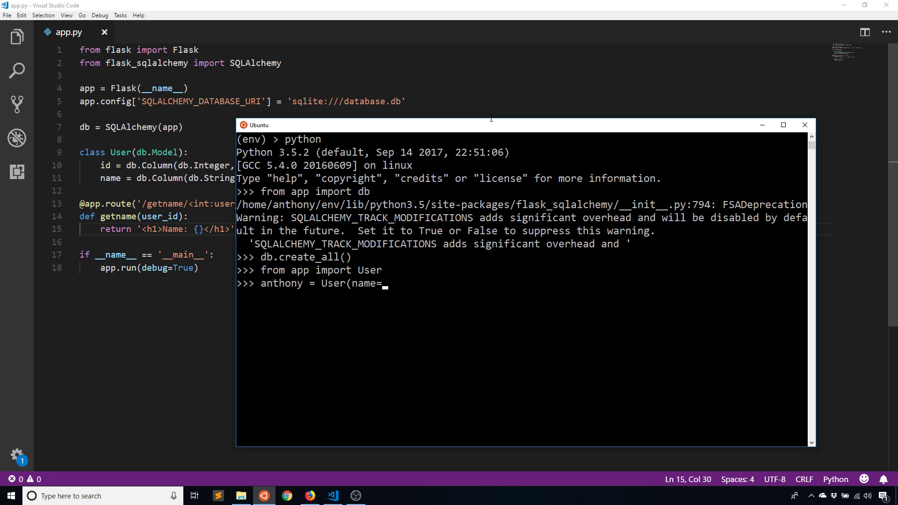
- Add and commit Users Anthony and Michael, then confirm User.query.all() returns both
text('Anthony'))
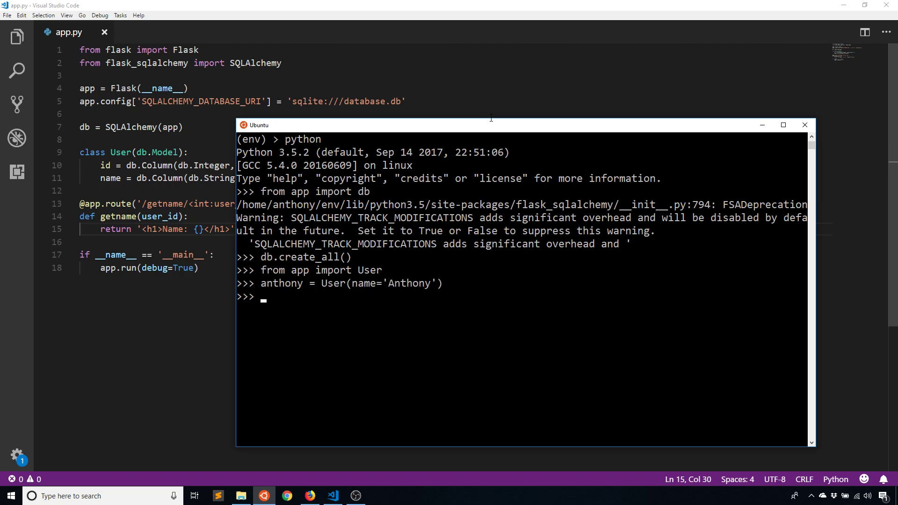
text(michael = User)
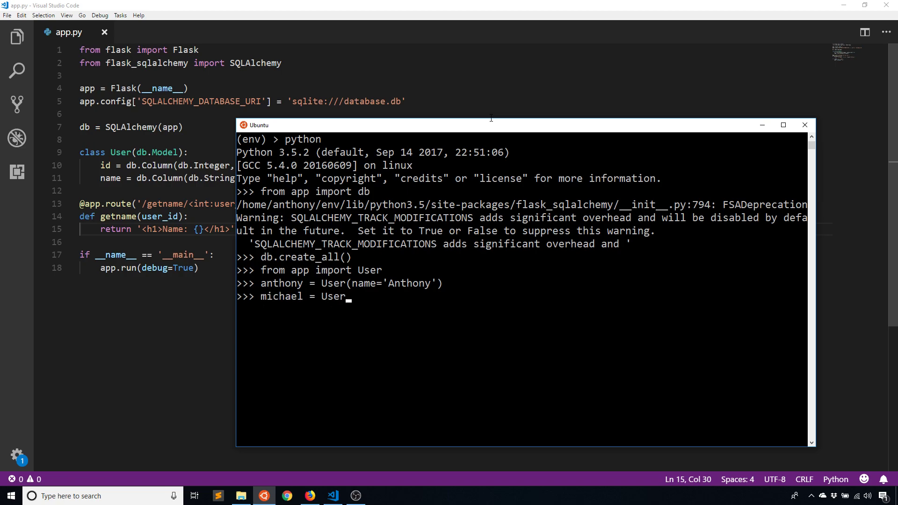
text((name='Michael'))
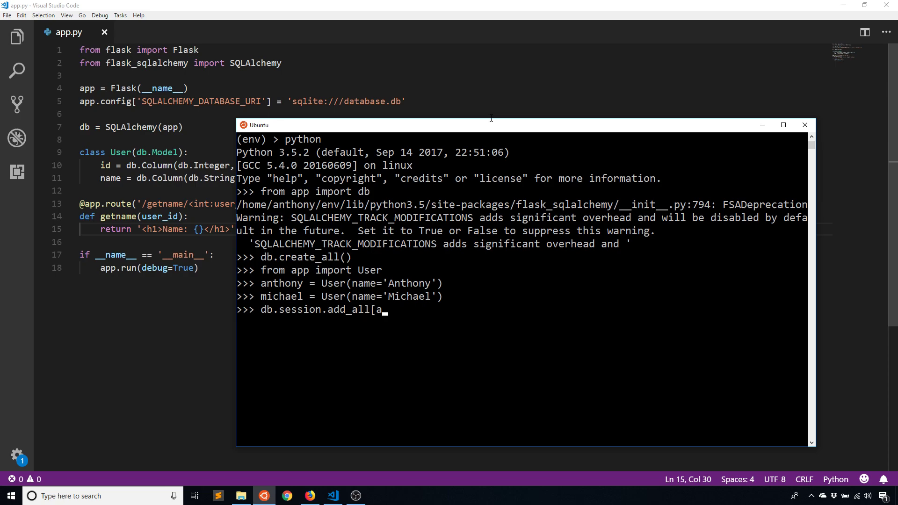
key(Backspace)
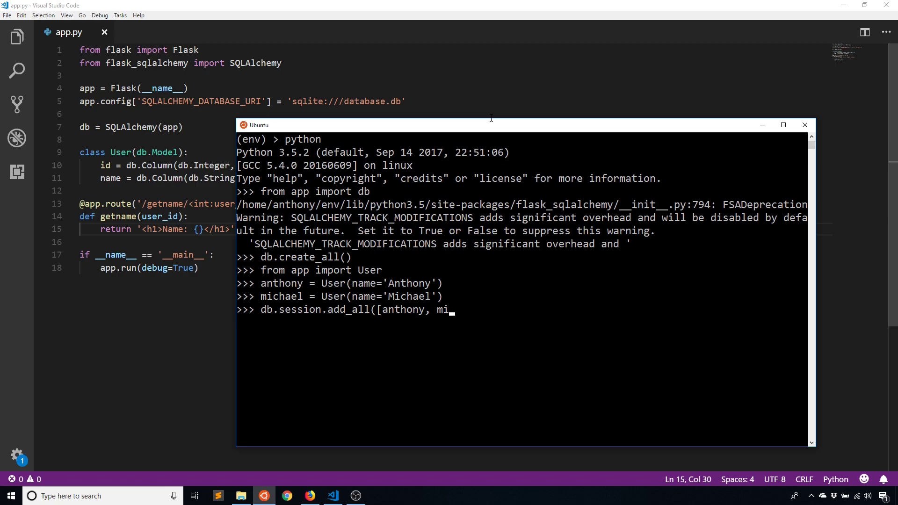
text(chael[)
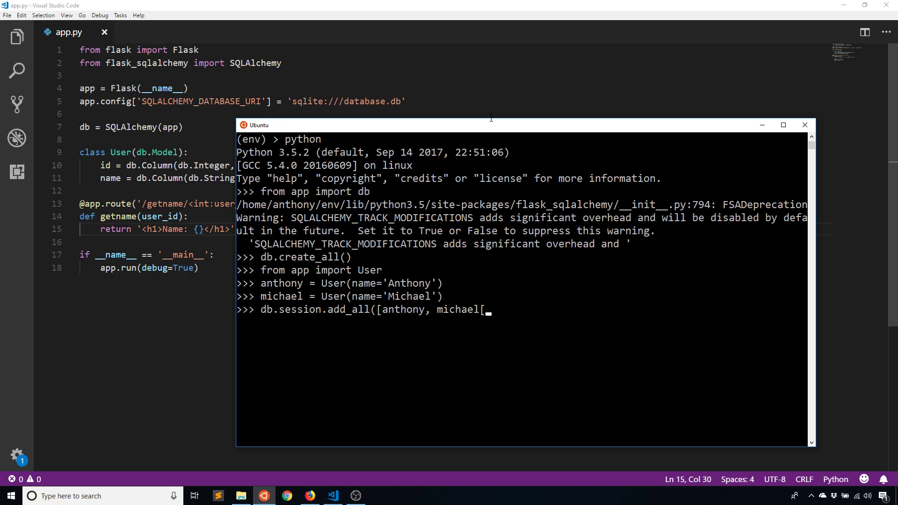
text(db.session.commit()
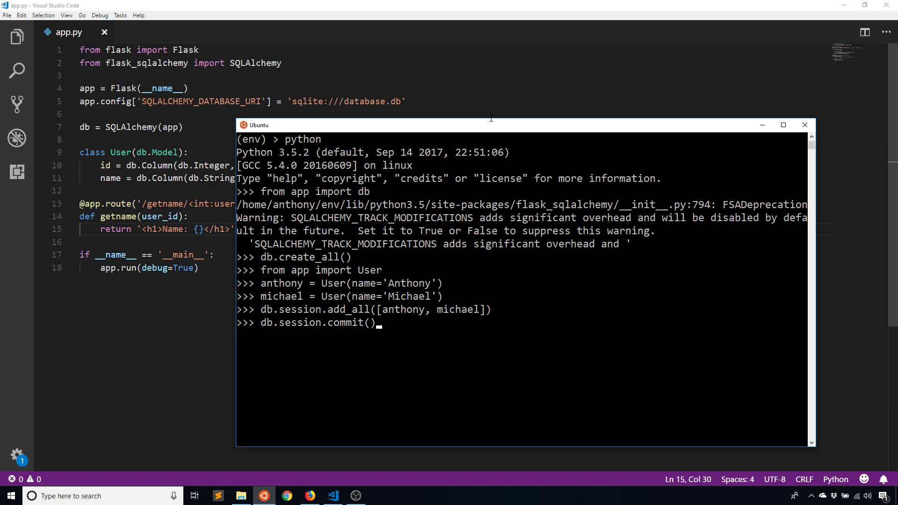
text(User.query)
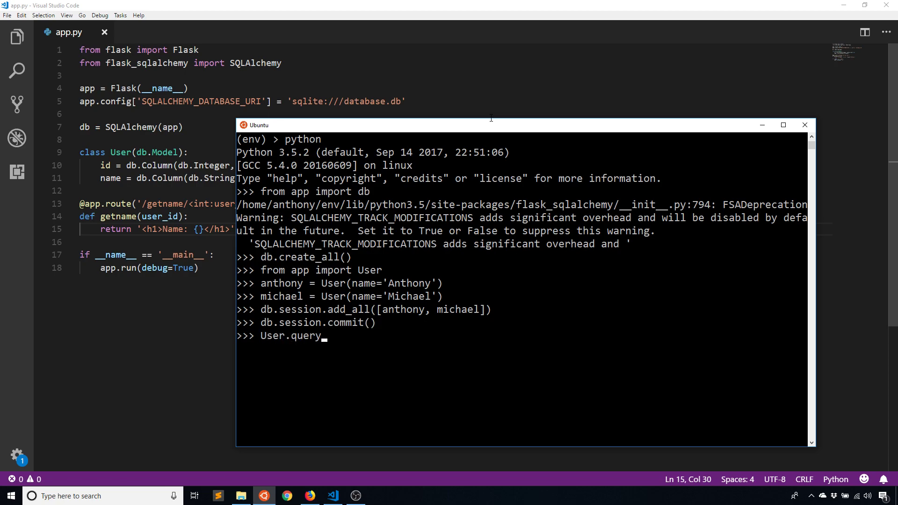
text(.all())
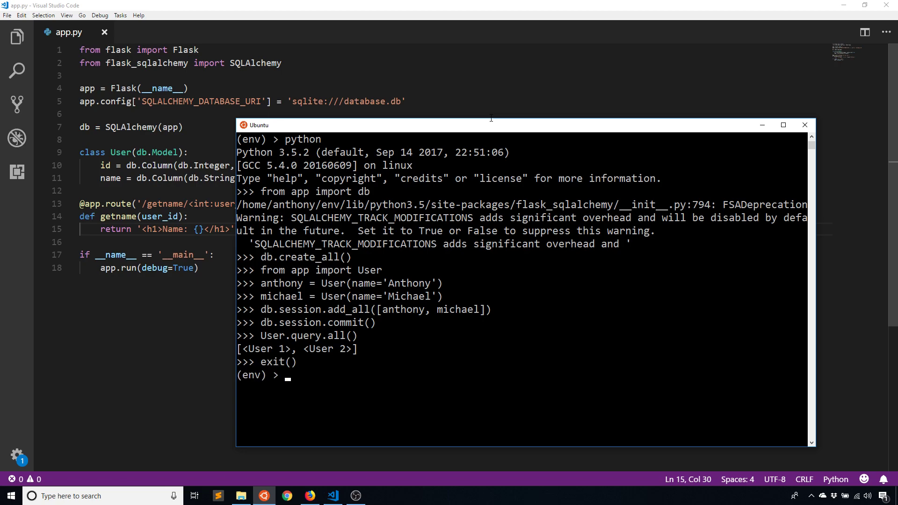
- Restart the app, look up user = User.query.get(user_id) and return user.name instead of 'Anthony'
text(py)
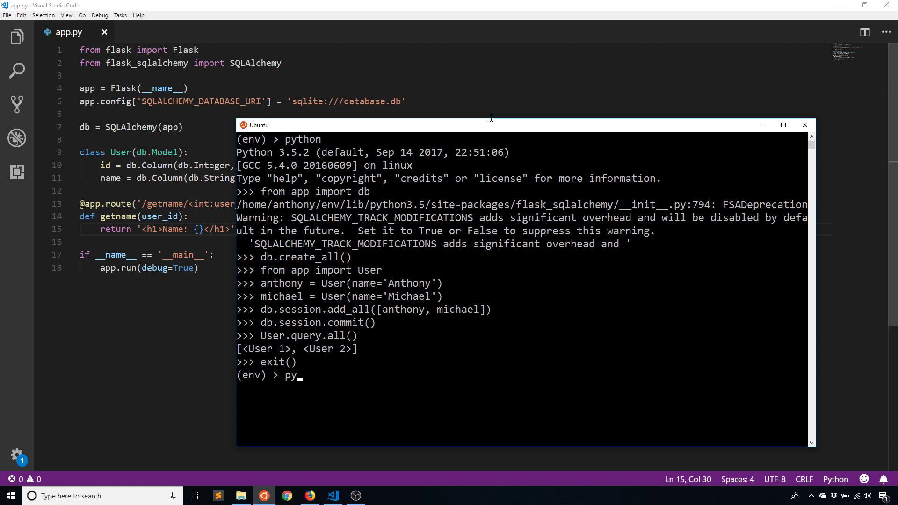
text(thonm)
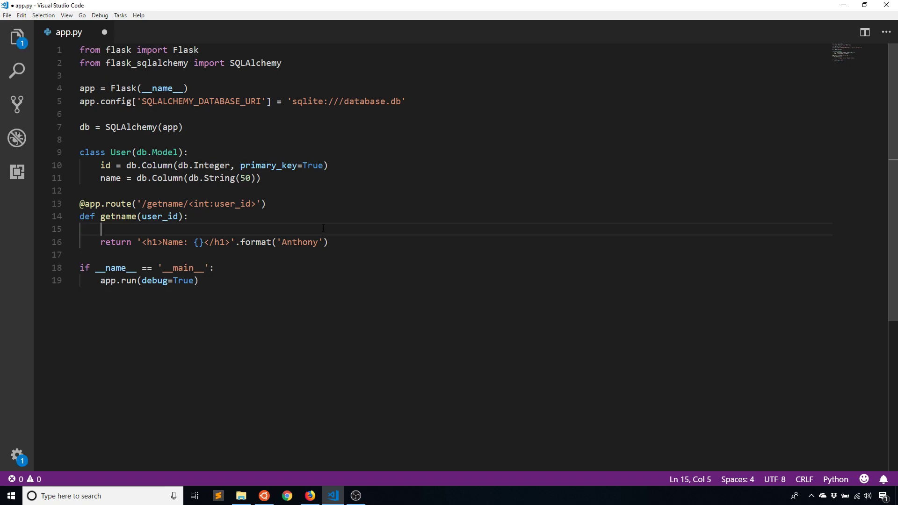
text(user =)
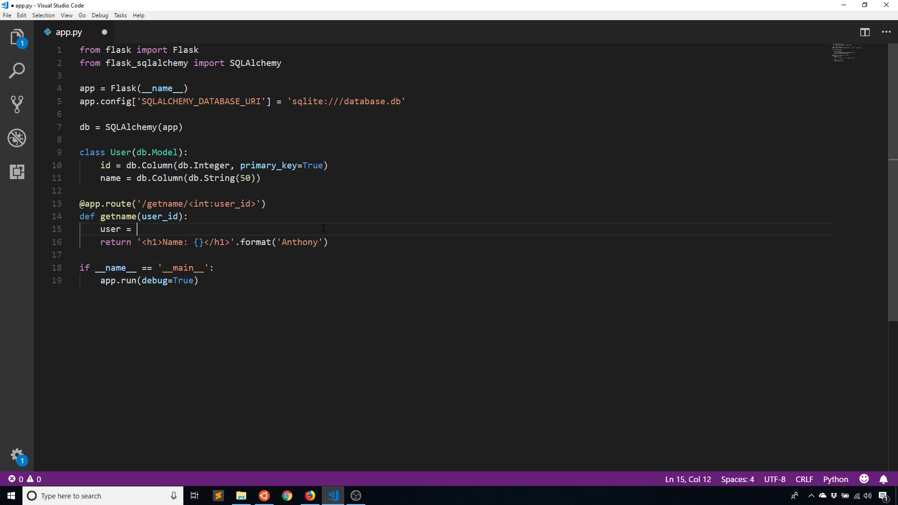
text(User.quer)
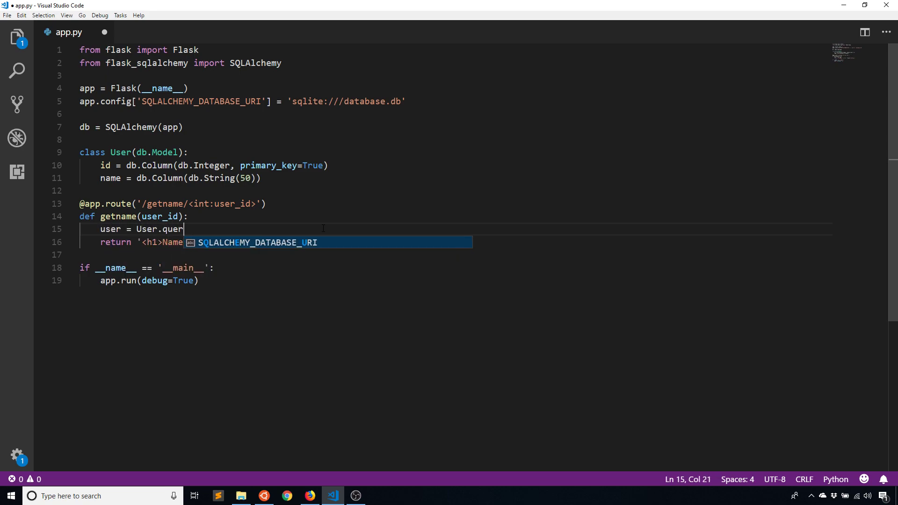
text(y.get(user_id))
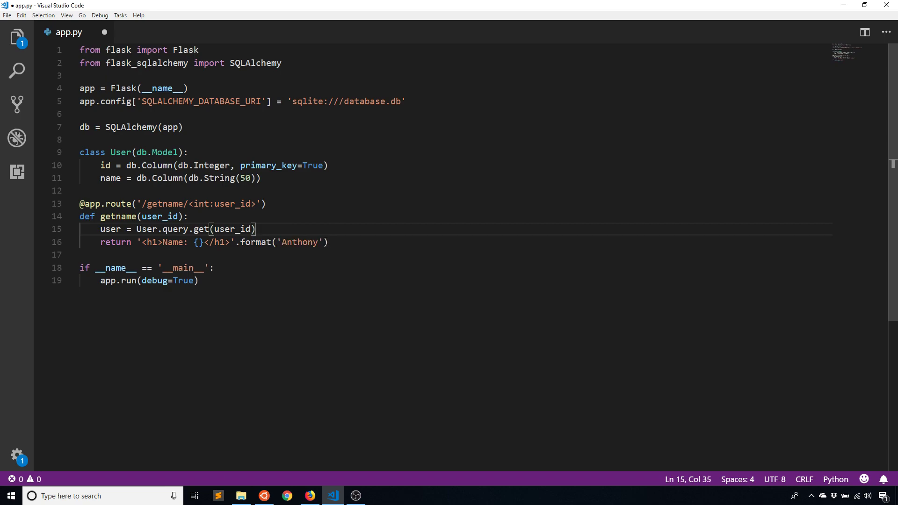
double_click(299, 242)
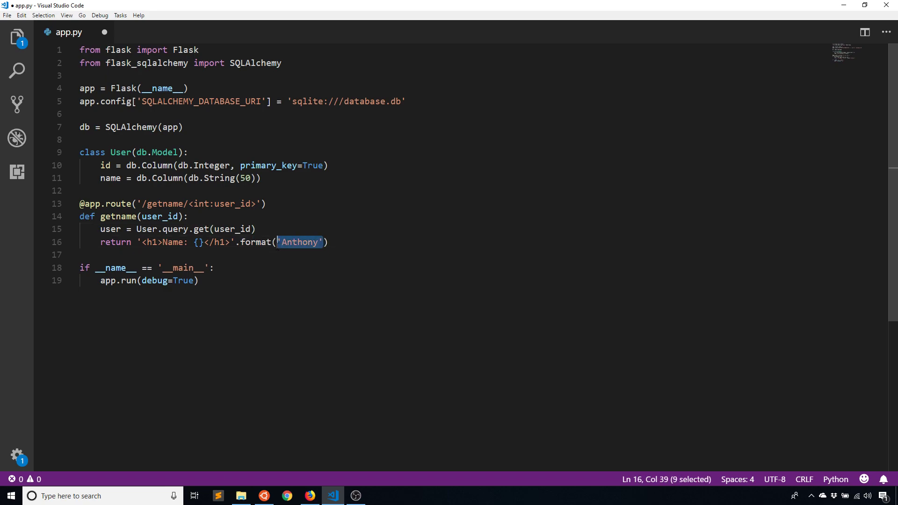
text(user.name)
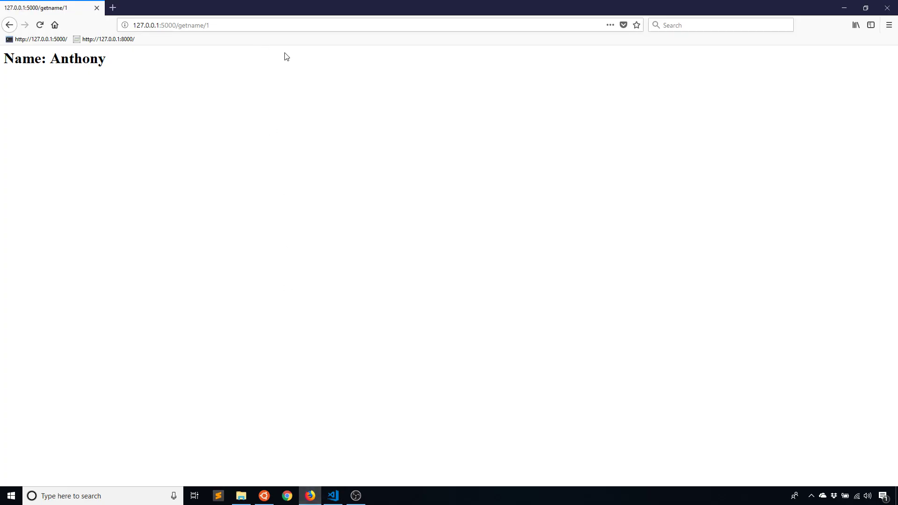
- Load /getname/1 and /getname/2 in Firefox, showing Anthony and Michael
click(230, 25)
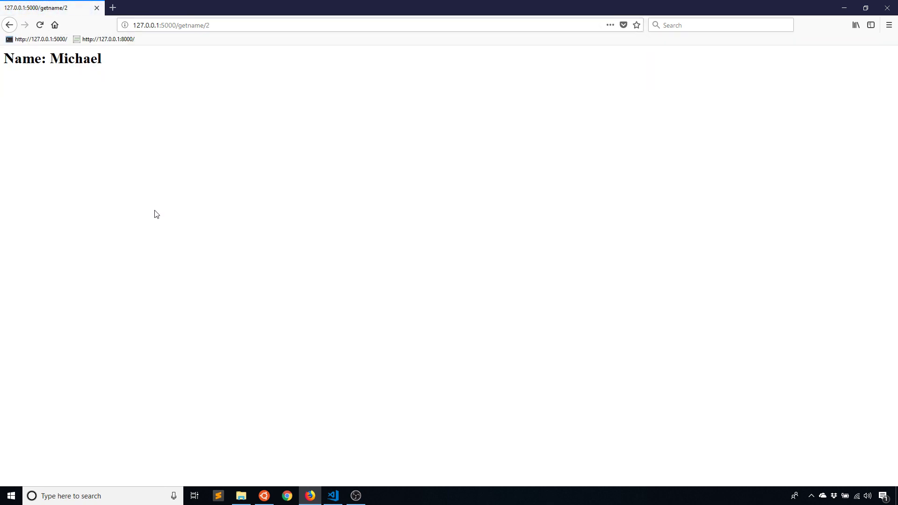
mouse_move(181, 212)
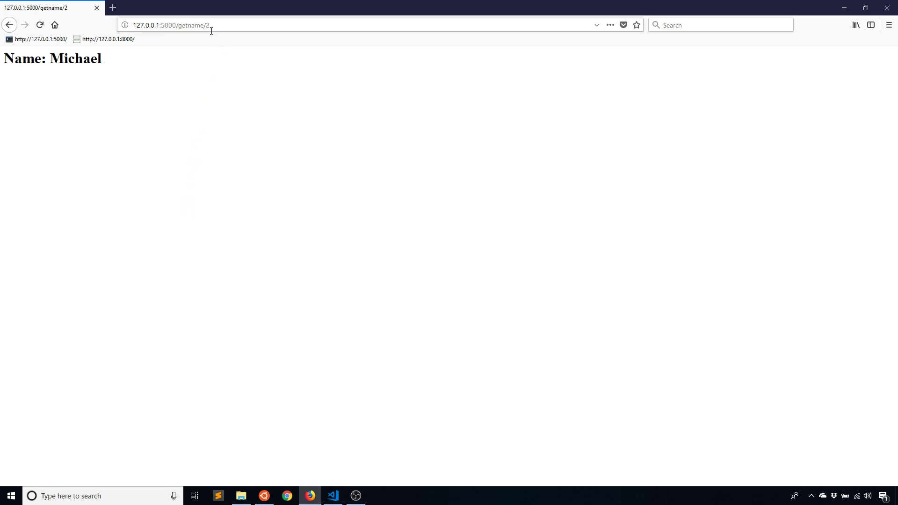
click(332, 496)
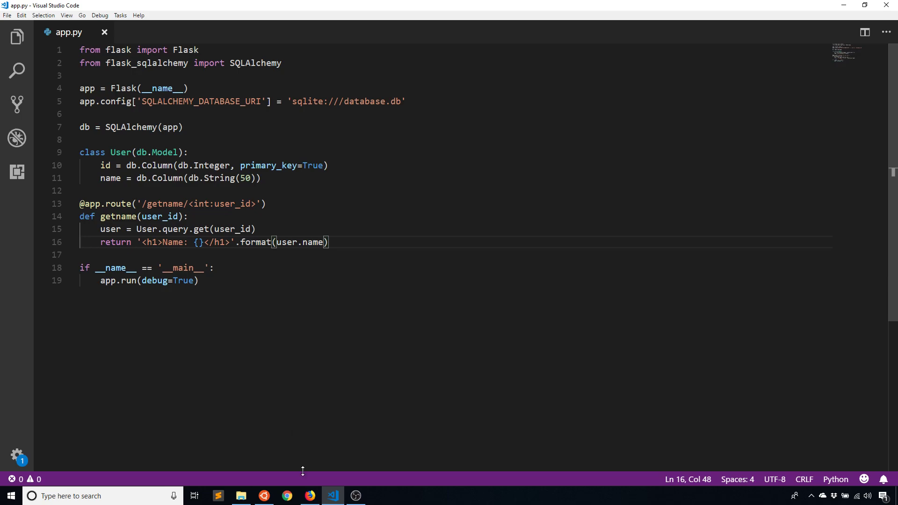
click(309, 496)
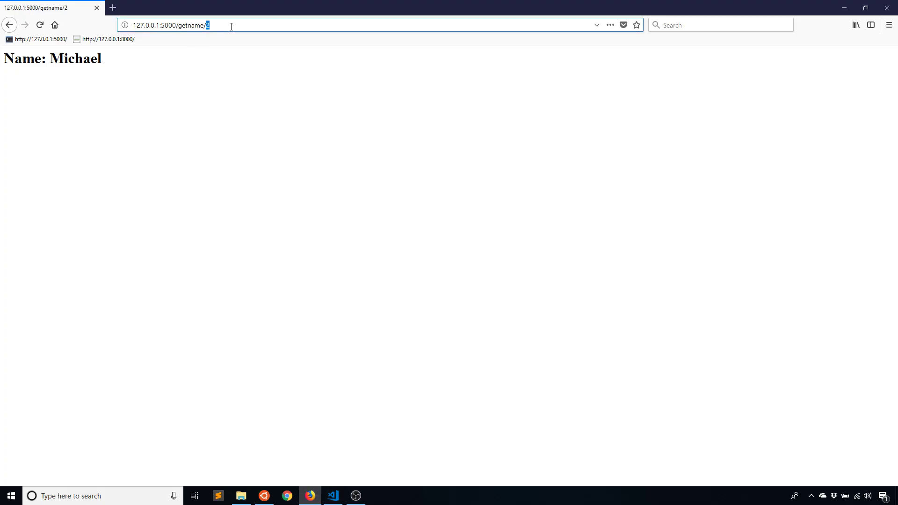
mouse_move(264, 156)
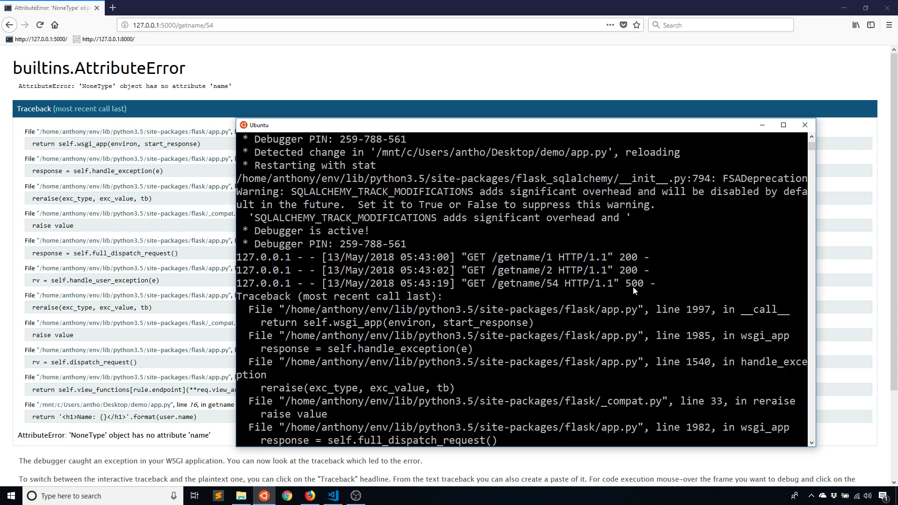
- Request /getname/54 and review the AttributeError 'NoneType' has no attribute 'name' traceback
scroll(down, 3)
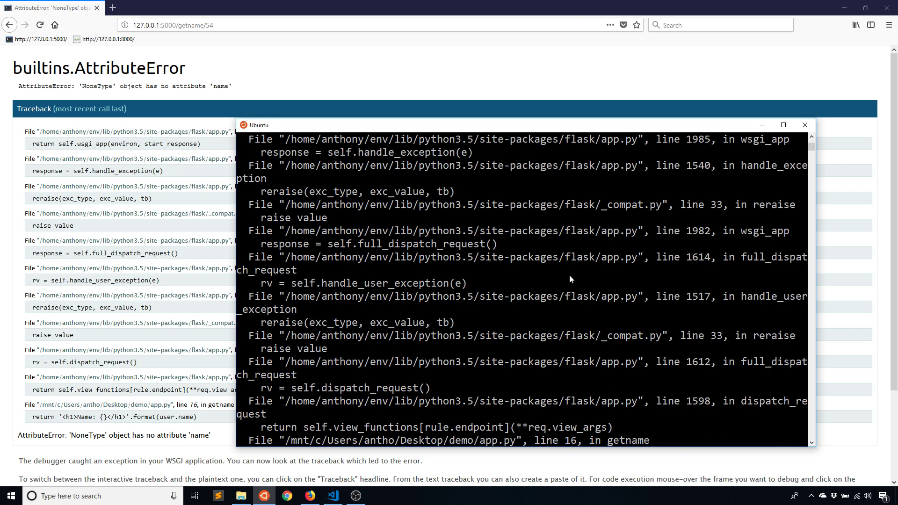
scroll(down, 3)
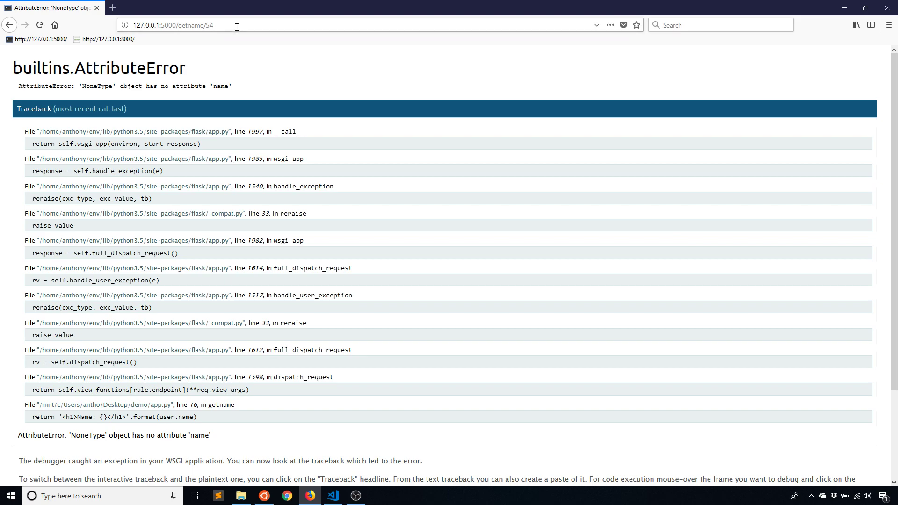
mouse_move(343, 276)
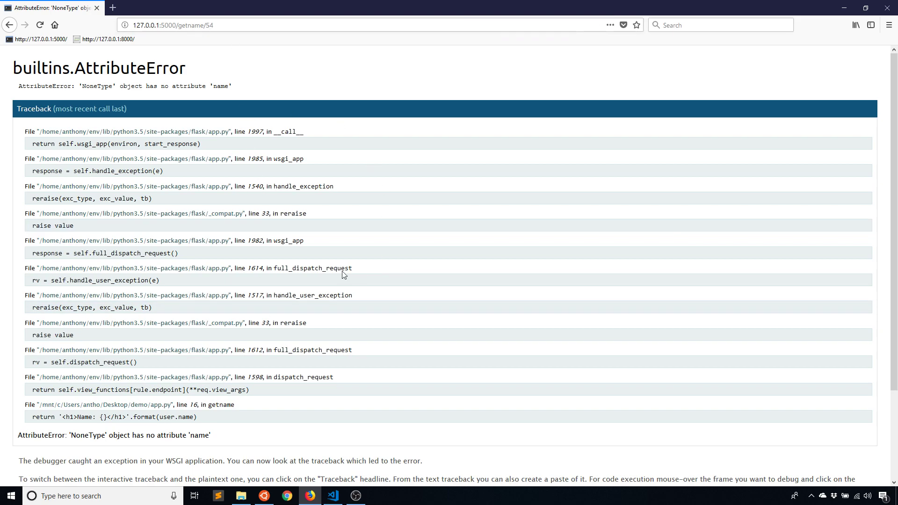
click(203, 25)
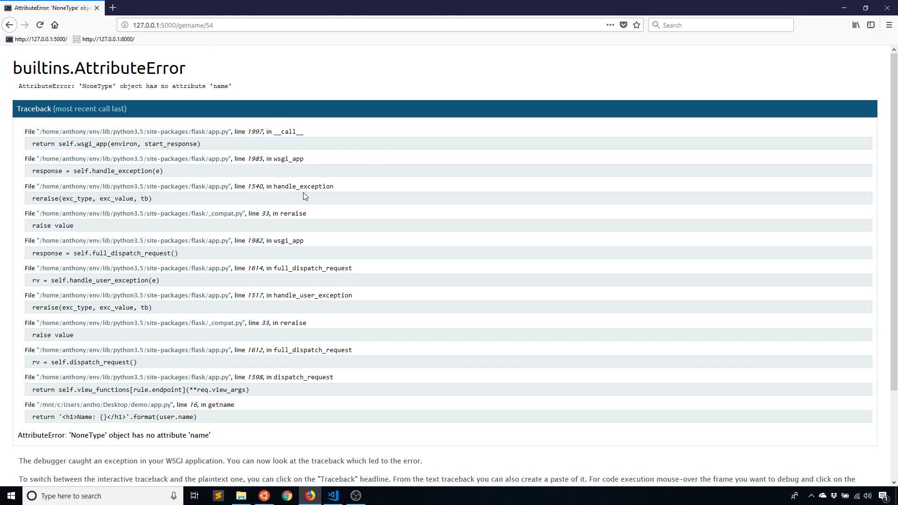
click(332, 496)
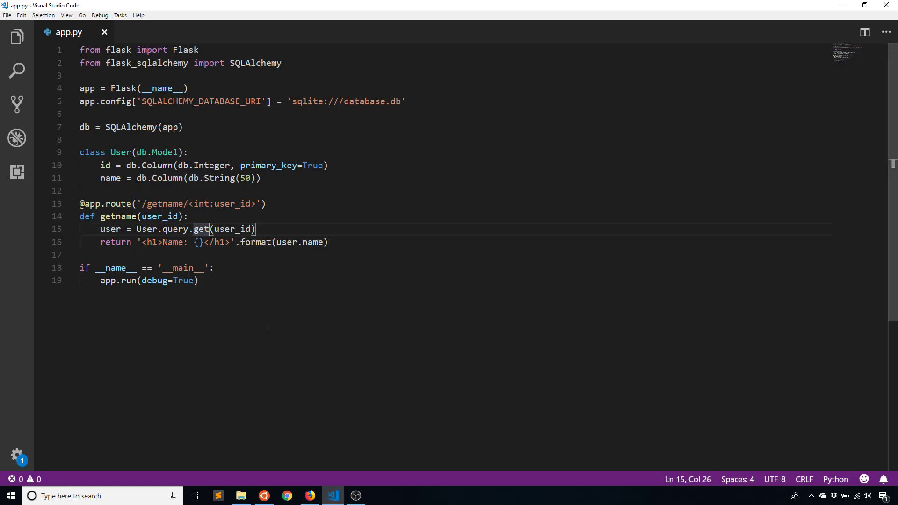
- Change the query to User.query.get_or_404(user_id), save, and return to the browser
text(_or_)
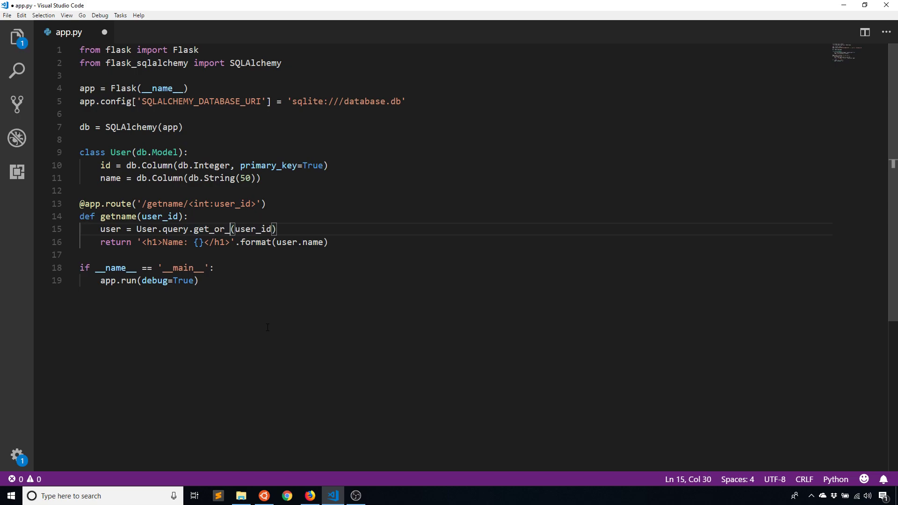
text(404)
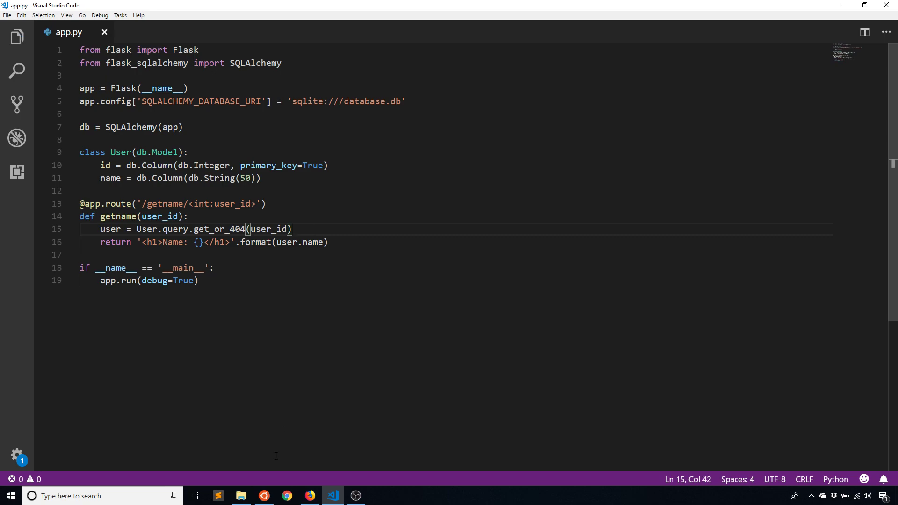
click(264, 496)
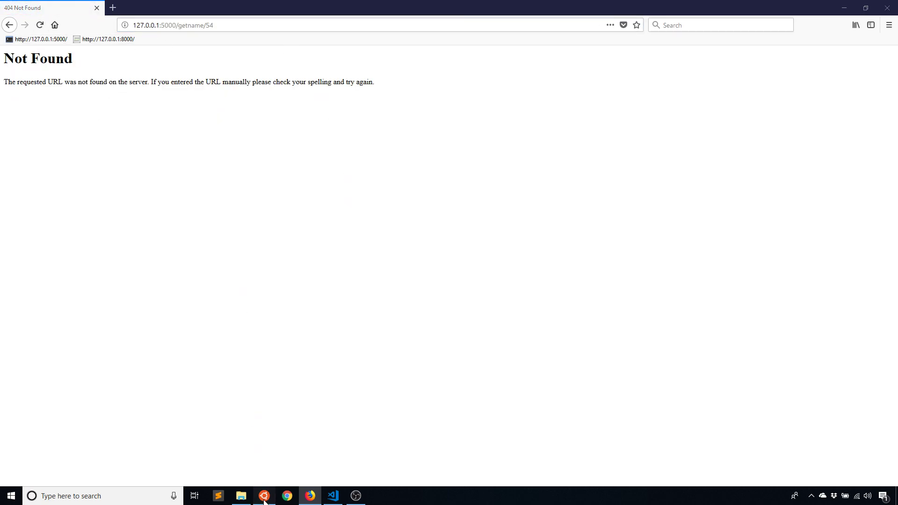
- Check the terminal log showing GET /getname/54 answered with a 404 status
click(263, 496)
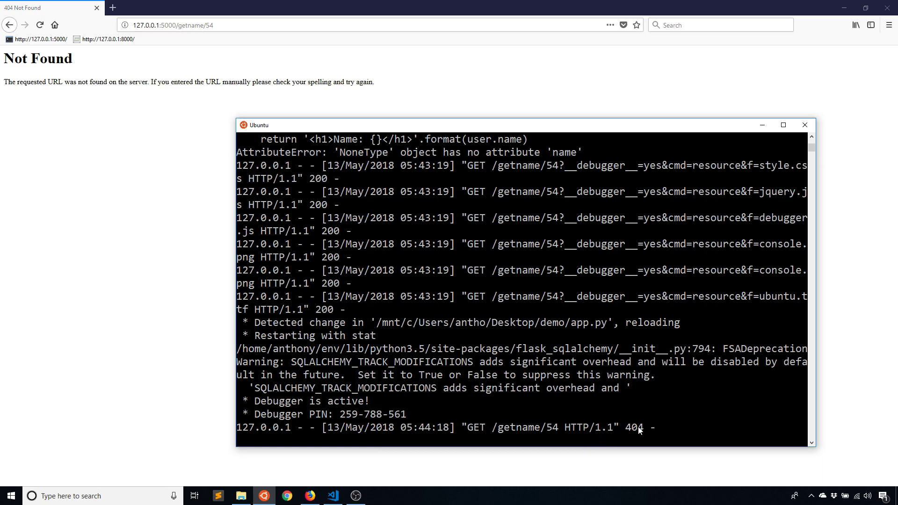
mouse_move(641, 455)
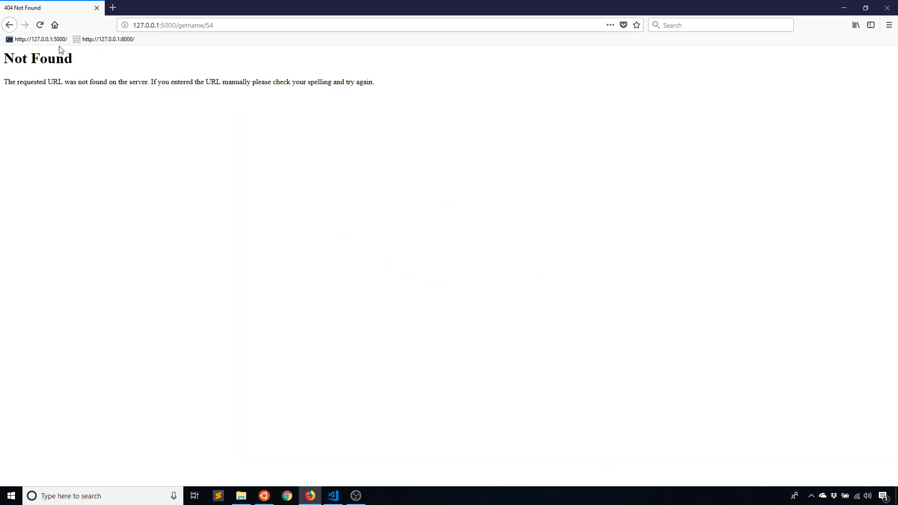
mouse_move(251, 64)
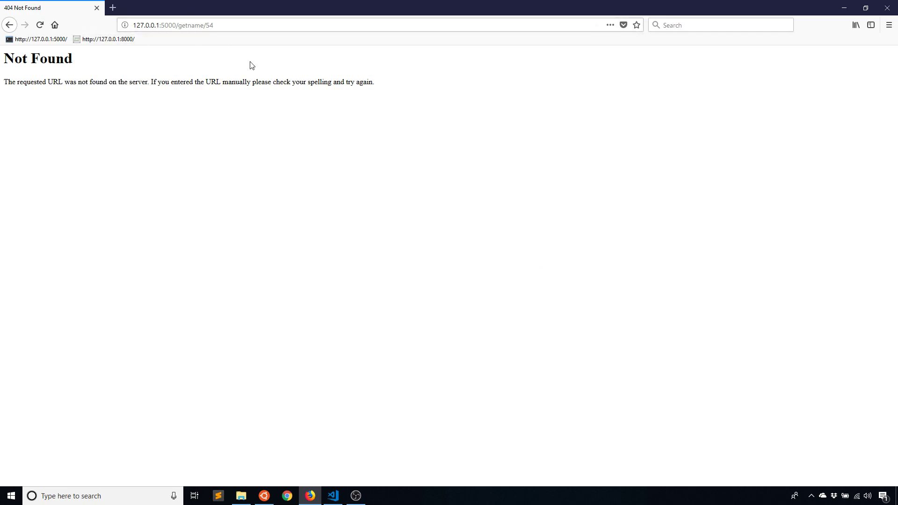
mouse_move(250, 100)
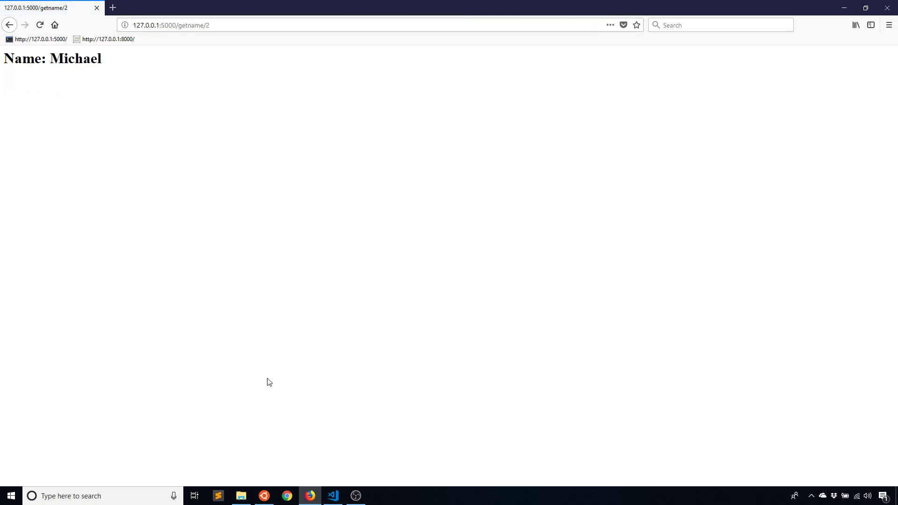
- Swap get_or_404 for first_or_404(user_id), reload to hit the TypeError, and return to the code
click(333, 496)
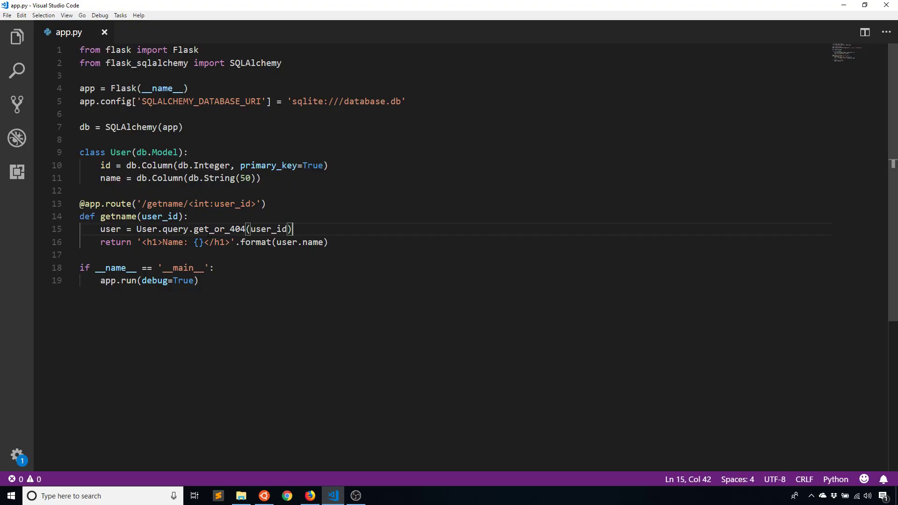
double_click(200, 230)
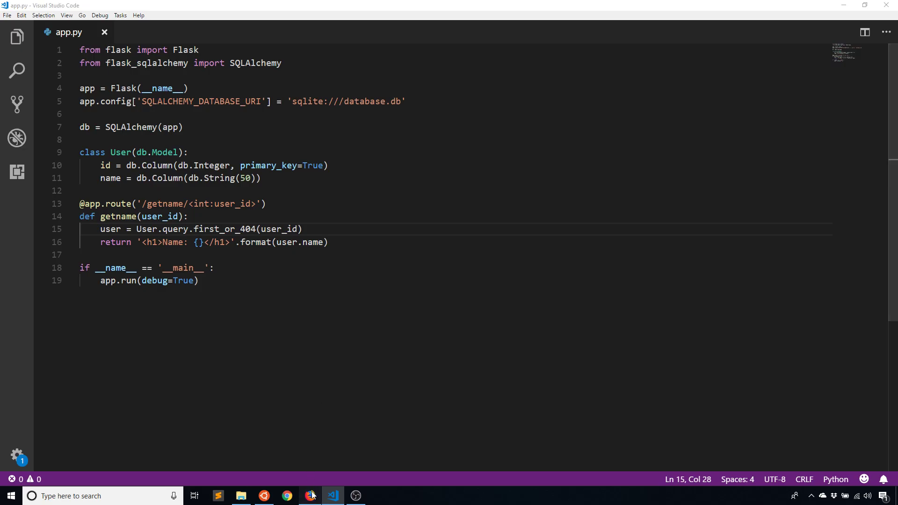
click(310, 495)
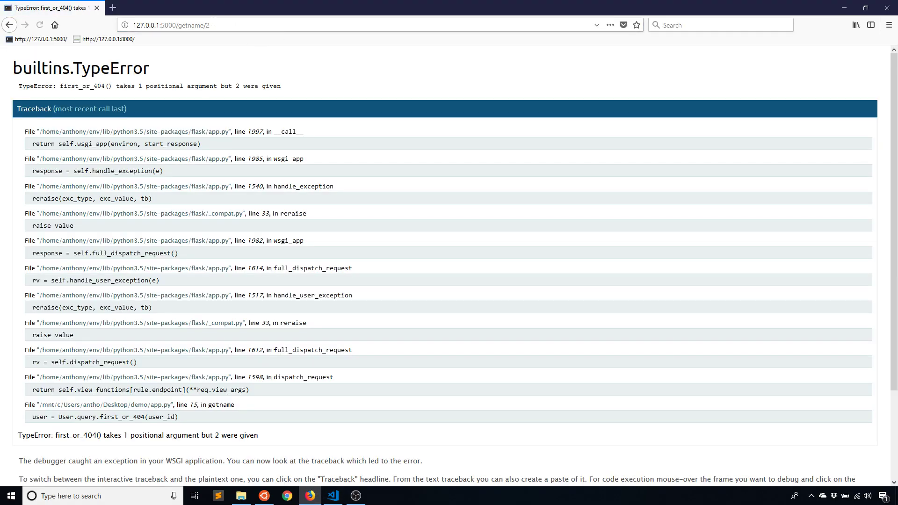
click(171, 25)
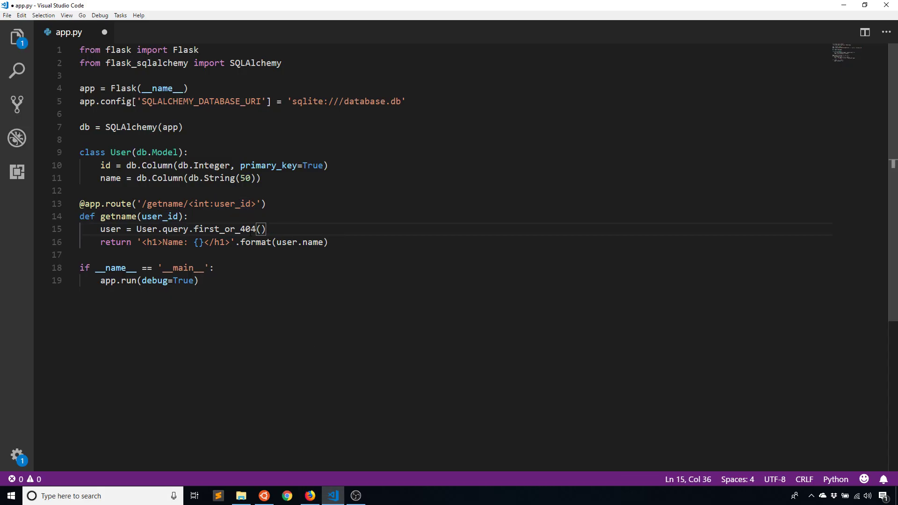
- Rewrite the query as filter_by(id=user_id).first_or_404(), save, and go to the browser
double_click(225, 229)
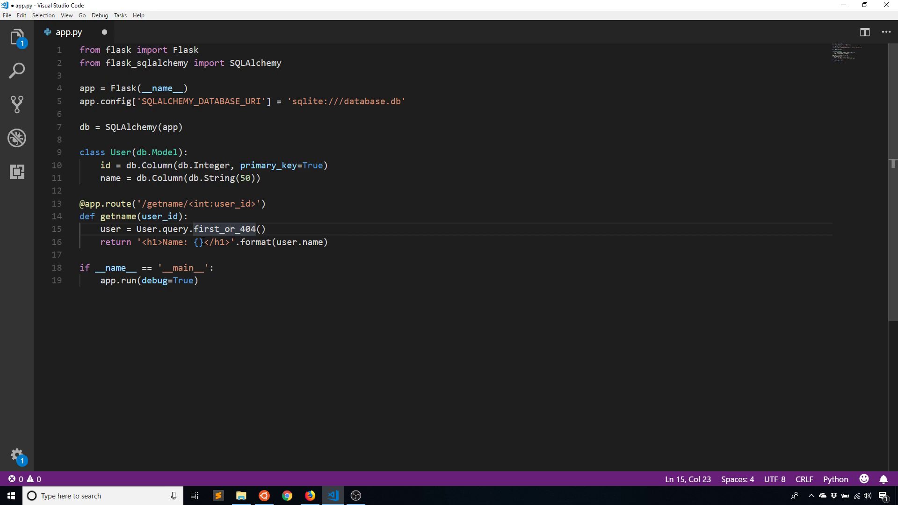
text(filter_bfi)
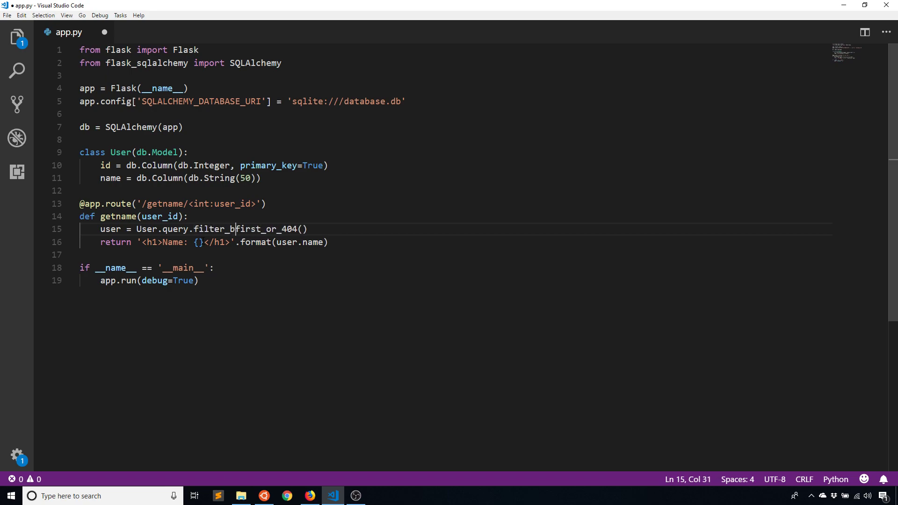
text(y()
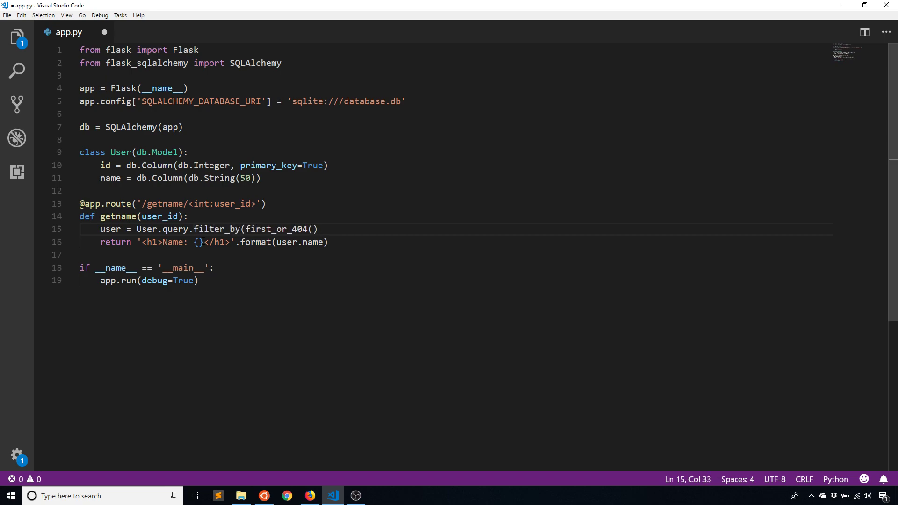
text(name)
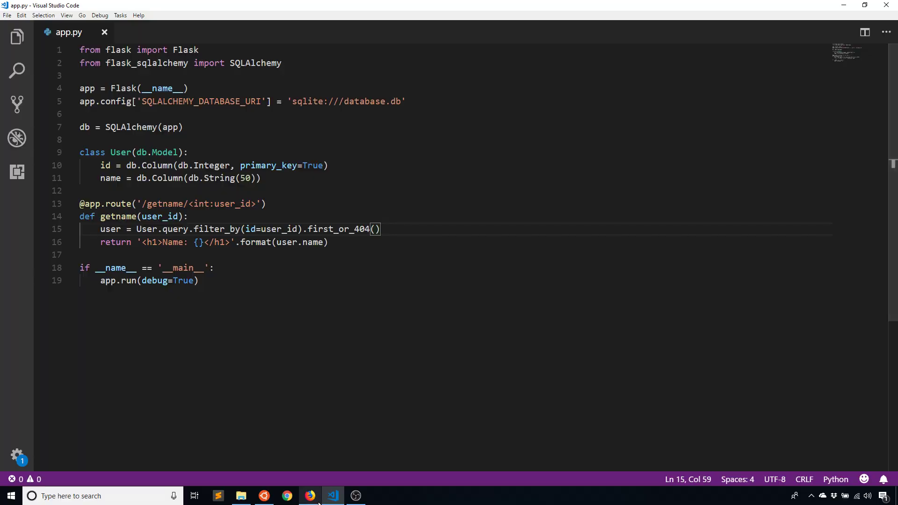
click(310, 496)
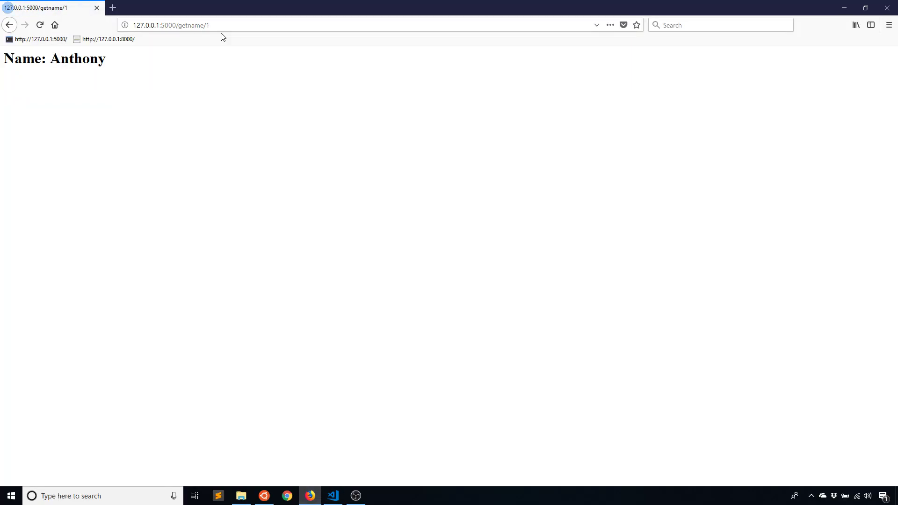
- After /getname/1 shows Anthony, return to app.py at the end of the return user.name line
click(333, 496)
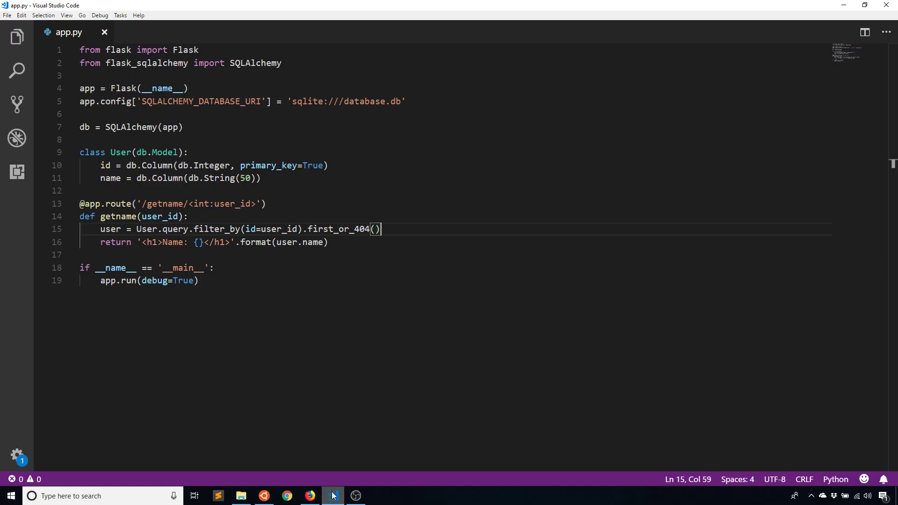
click(346, 242)
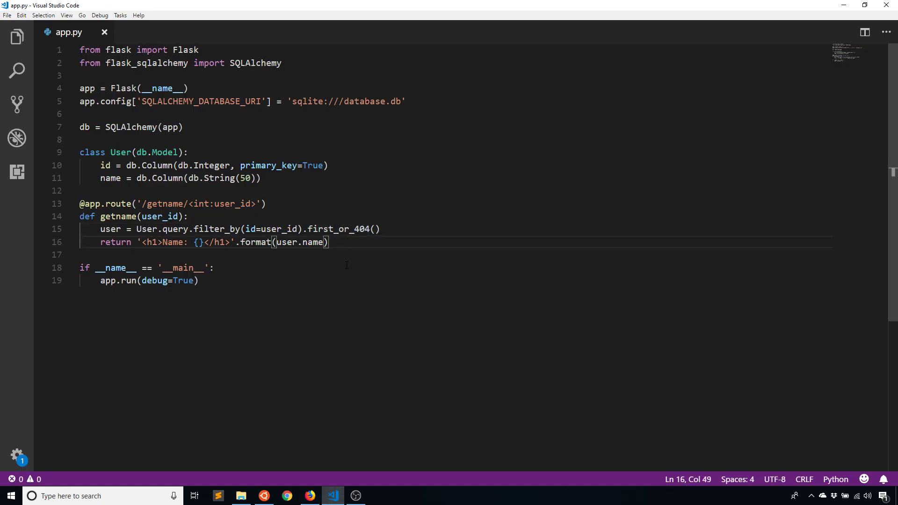